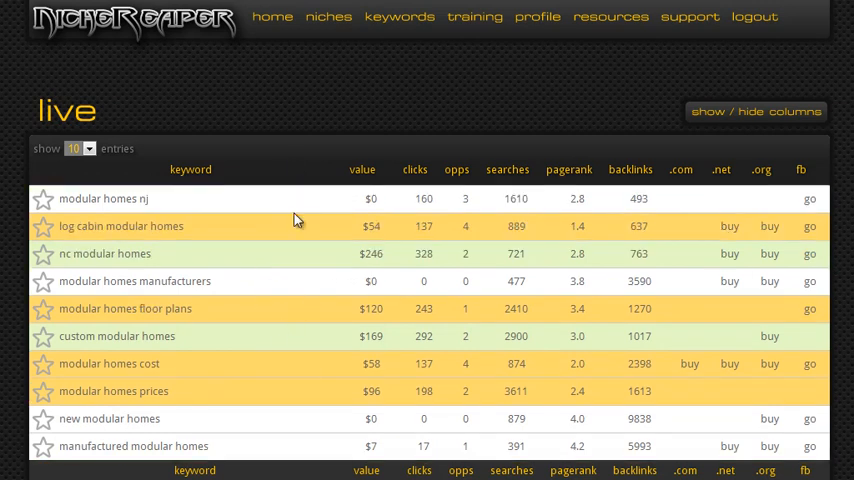
mouse_move(288, 360)
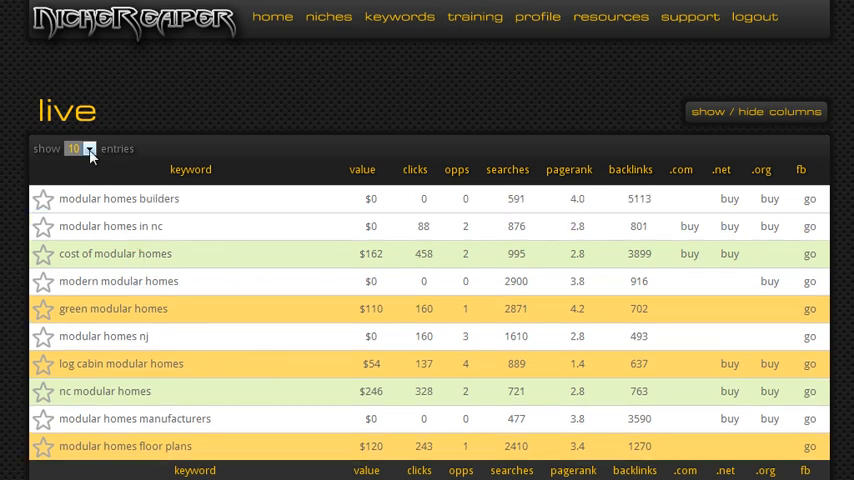
Set the live list to show a larger number of keyword entries per page
click(80, 148)
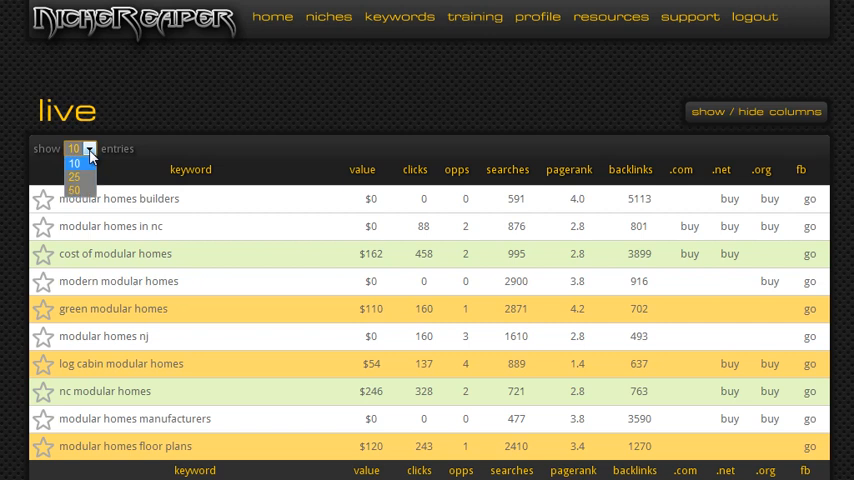
click(74, 188)
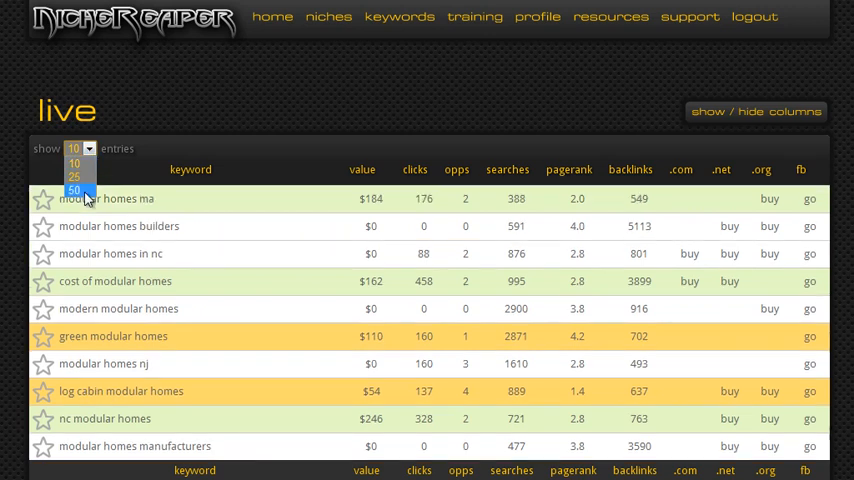
click(74, 188)
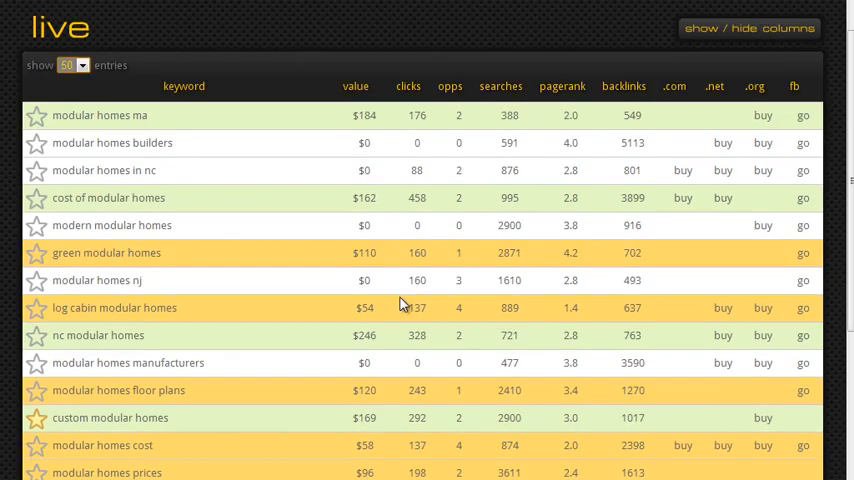
scroll(down, 3)
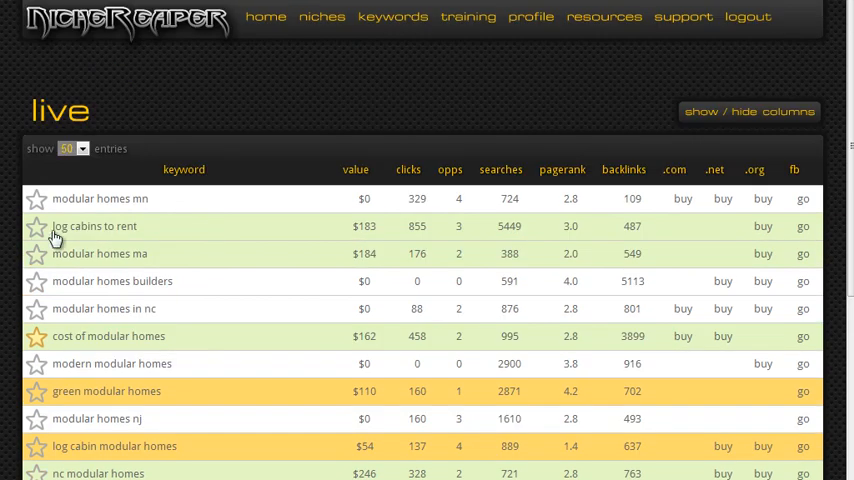
Star the 'log cabins to rent' keyword and review the new cabin-rental entries
click(36, 226)
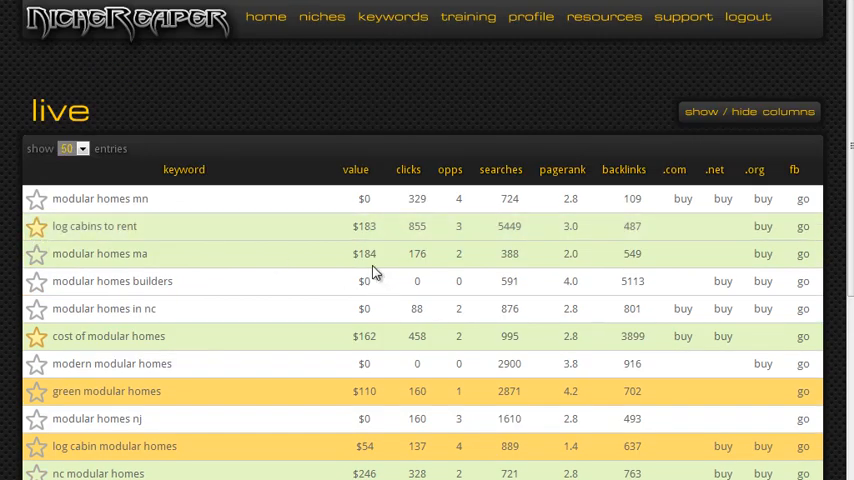
scroll(down, 3)
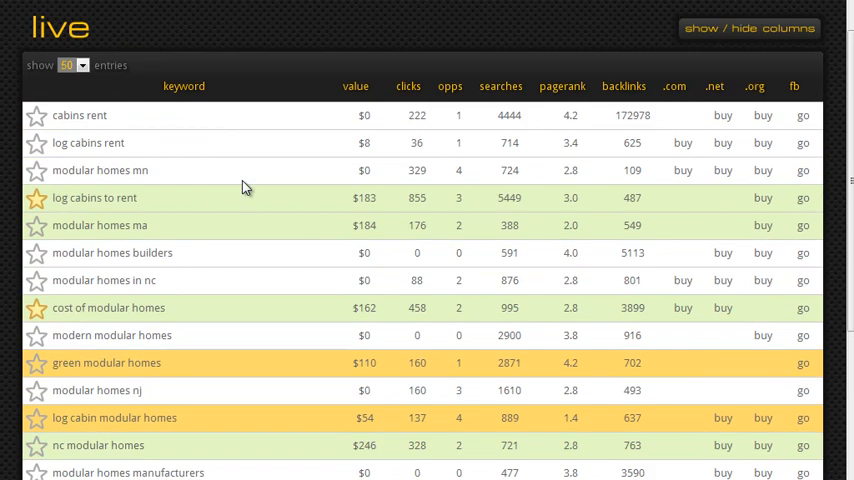
mouse_move(332, 180)
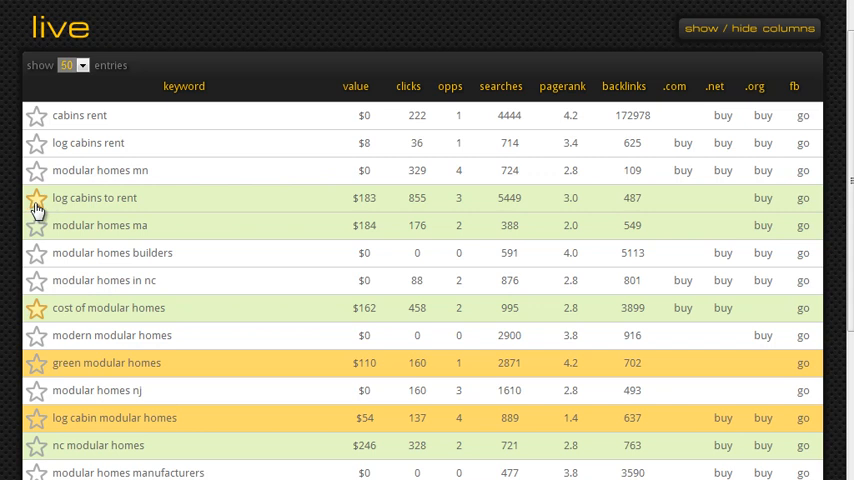
scroll(up, 3)
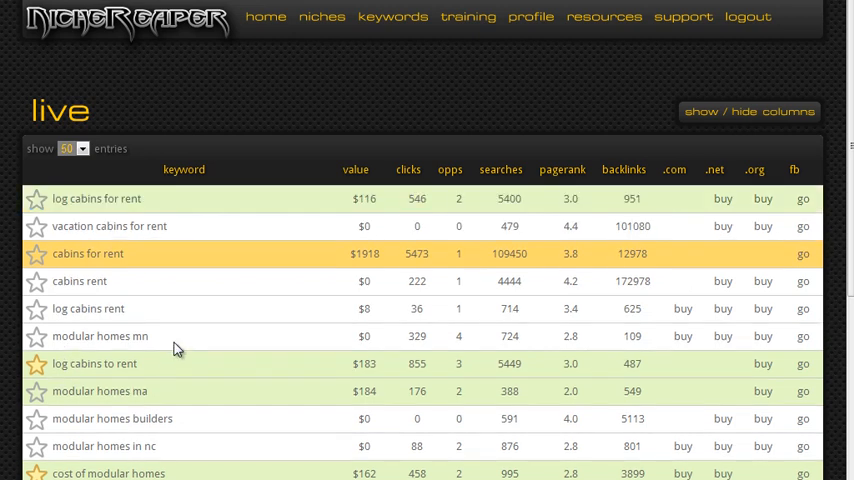
mouse_move(340, 98)
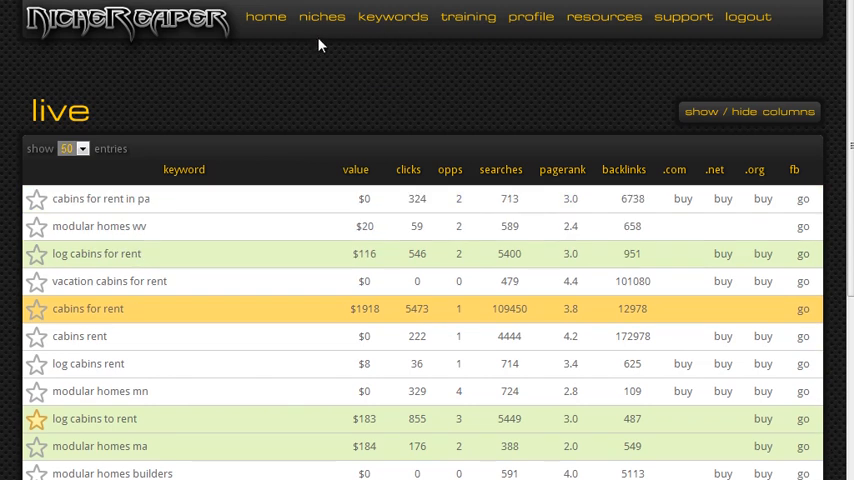
mouse_move(256, 240)
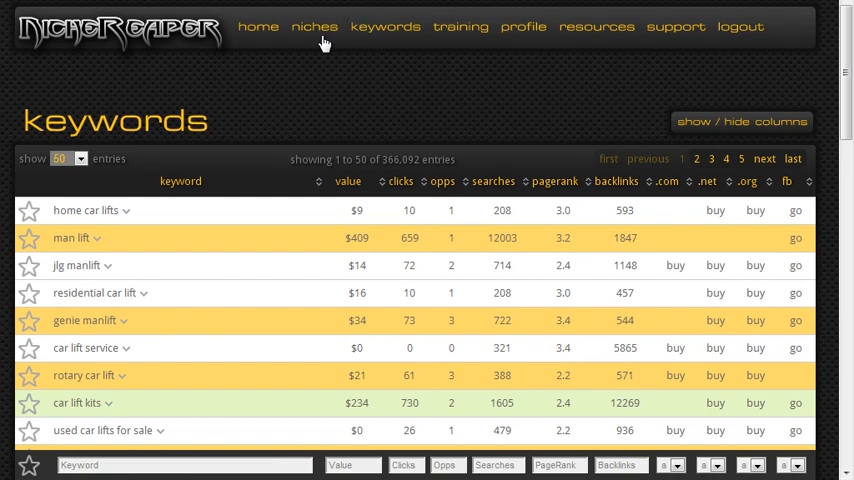
mouse_move(384, 26)
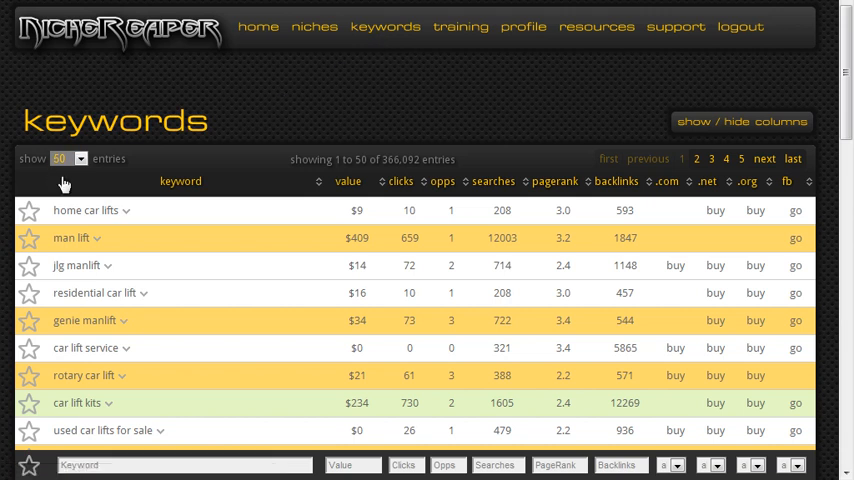
mouse_move(704, 132)
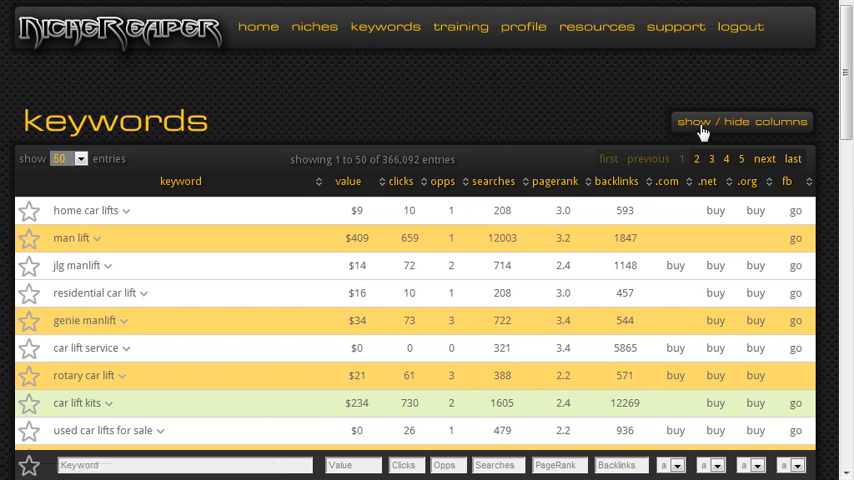
mouse_move(284, 184)
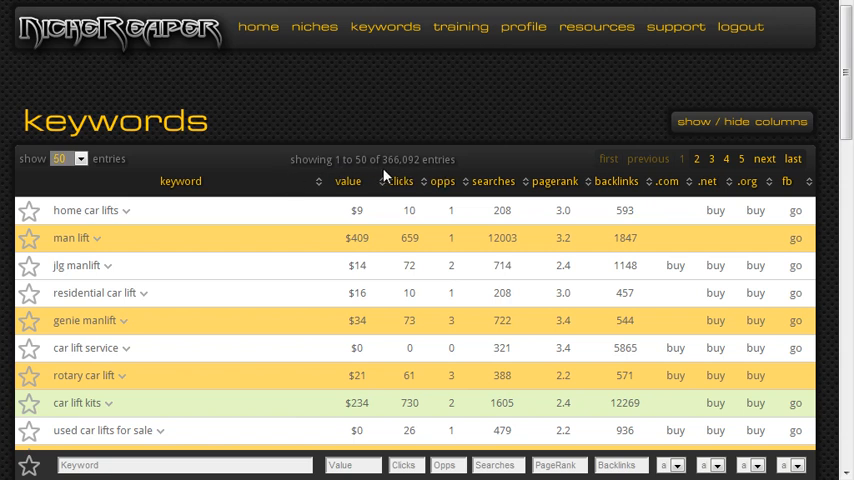
mouse_move(388, 176)
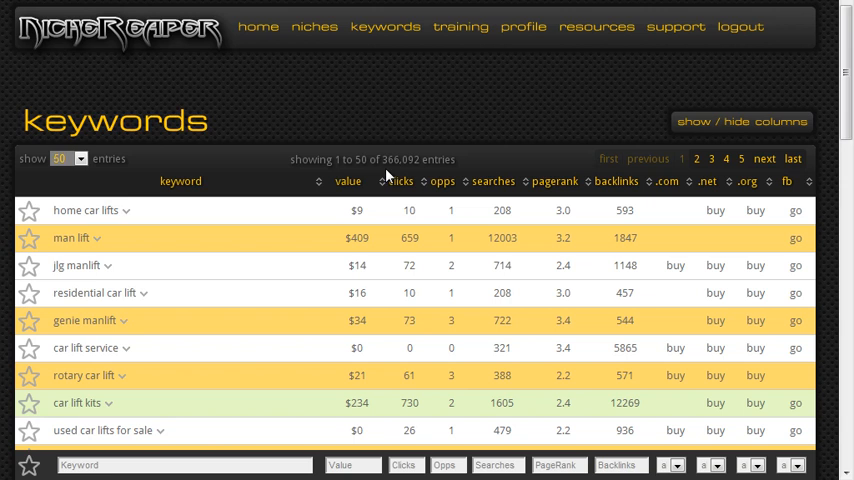
mouse_move(288, 168)
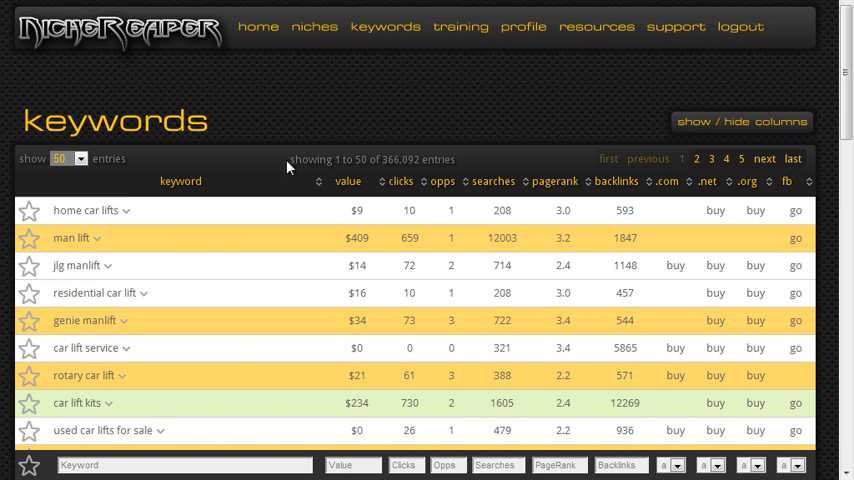
mouse_move(256, 184)
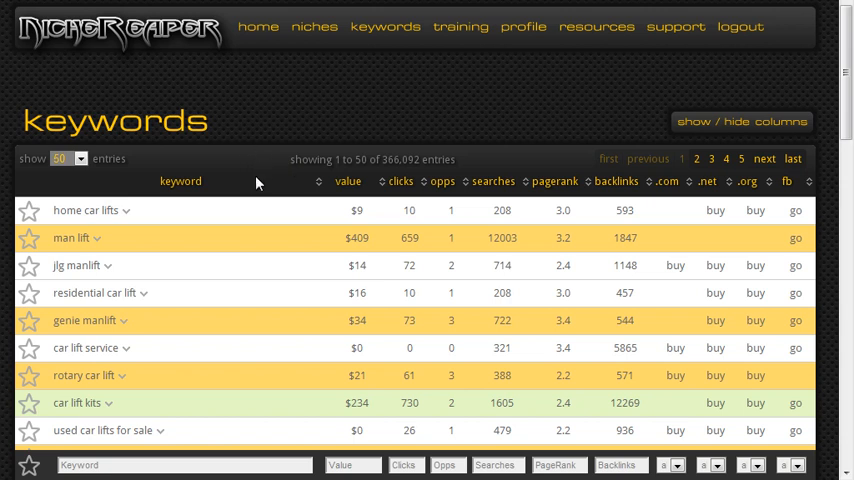
mouse_move(58, 216)
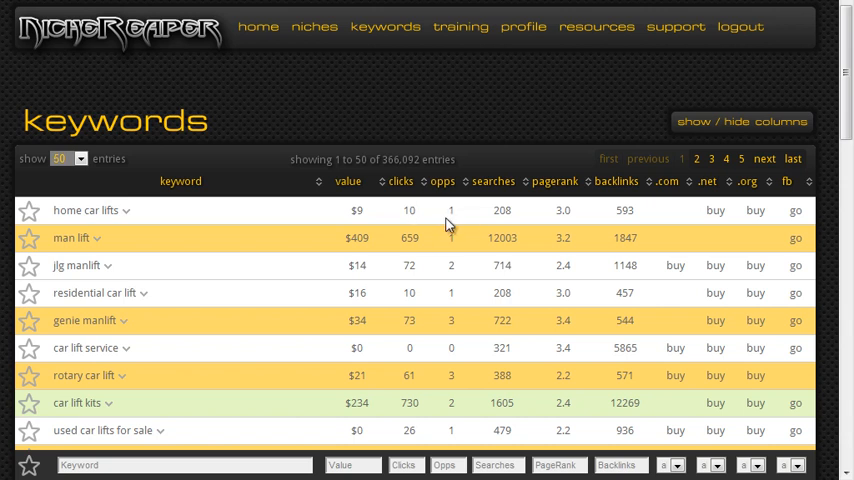
mouse_move(444, 228)
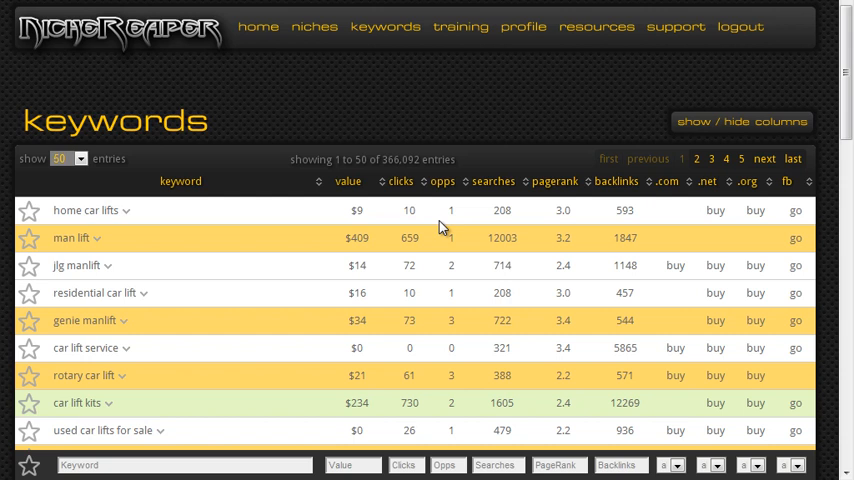
mouse_move(462, 220)
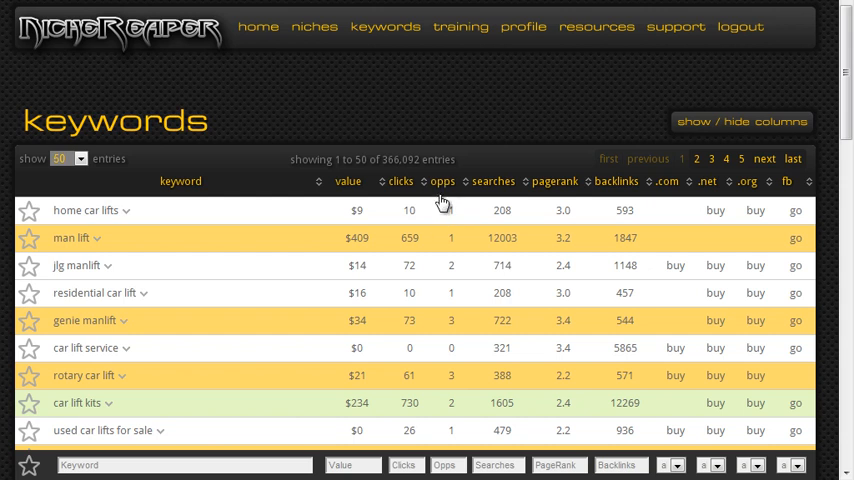
mouse_move(476, 234)
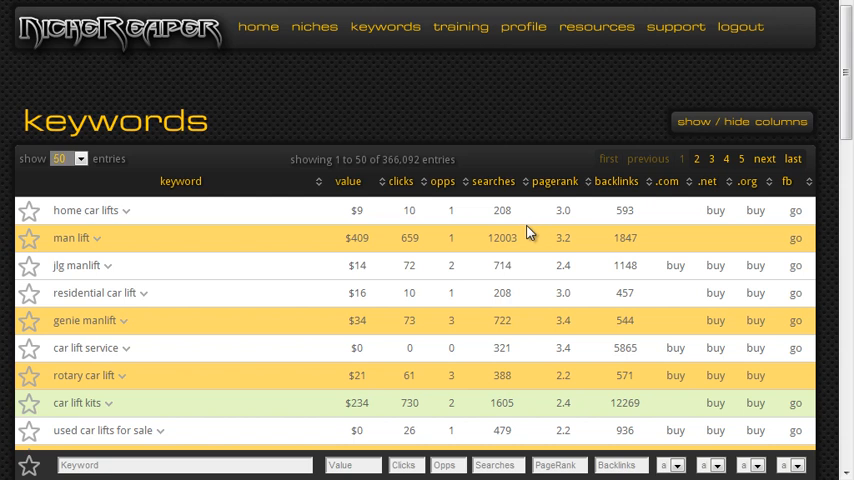
mouse_move(552, 240)
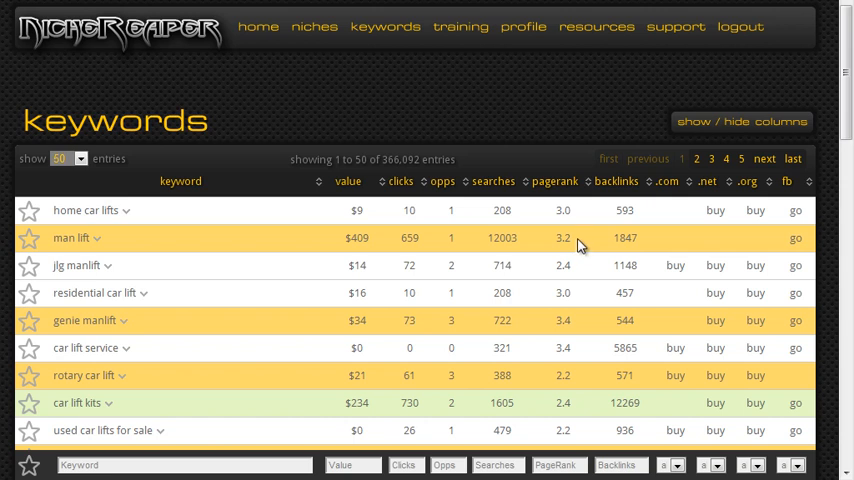
mouse_move(656, 248)
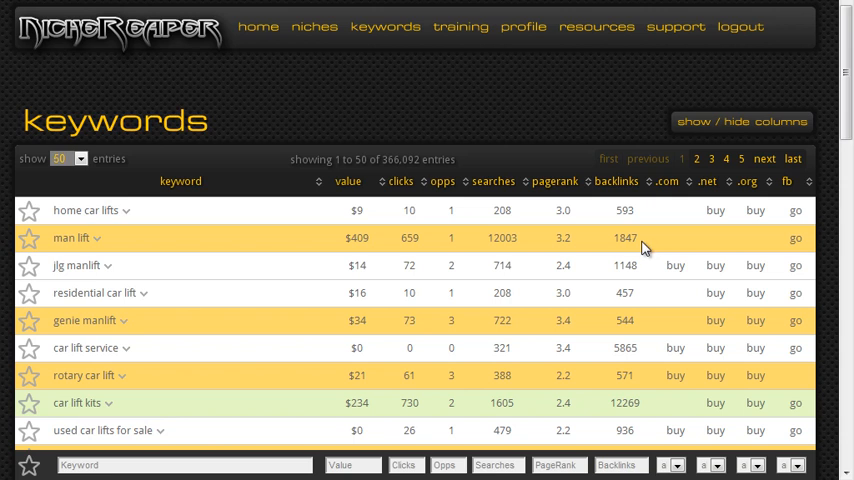
mouse_move(644, 248)
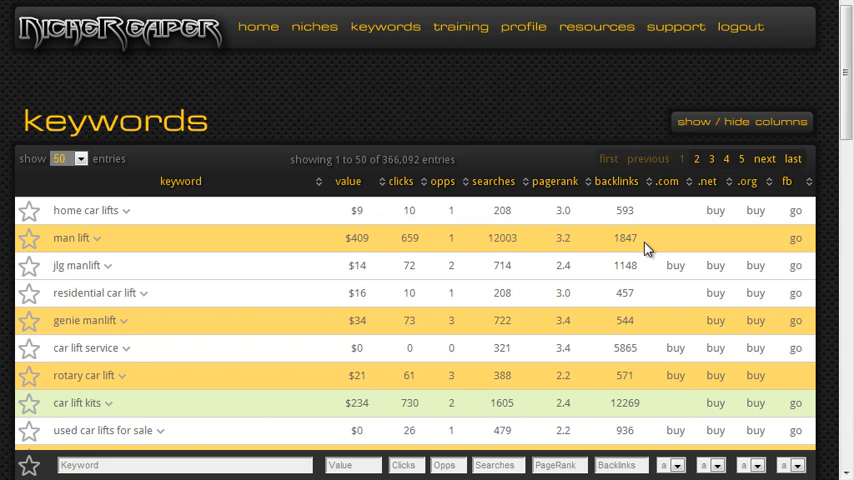
mouse_move(678, 242)
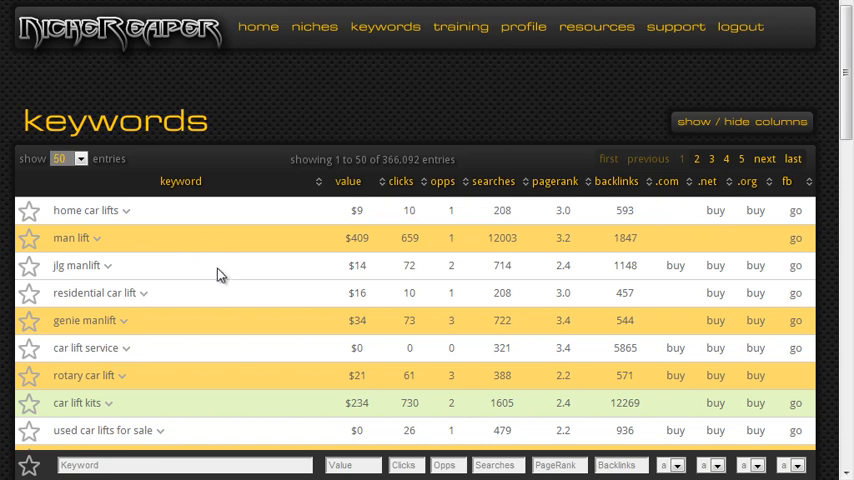
mouse_move(238, 272)
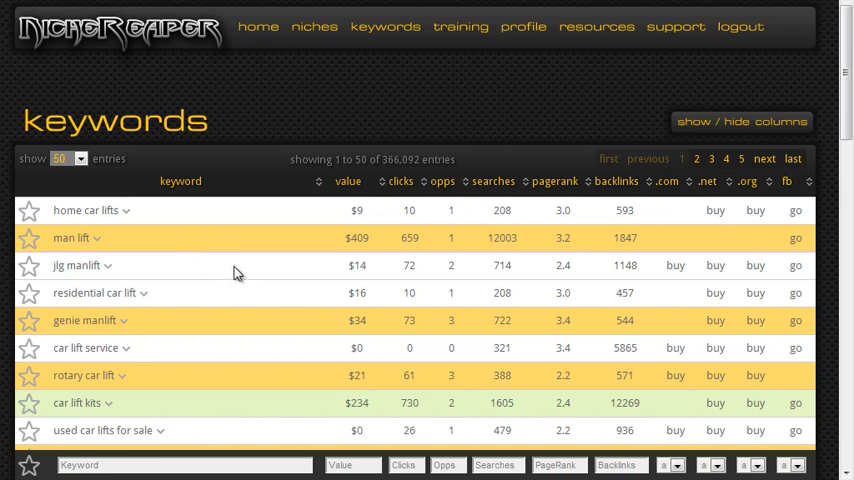
scroll(down, 3)
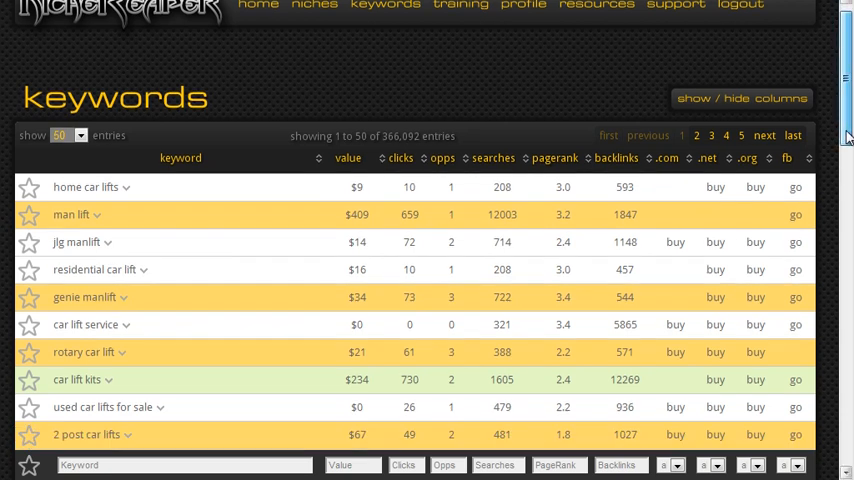
scroll(down, 3)
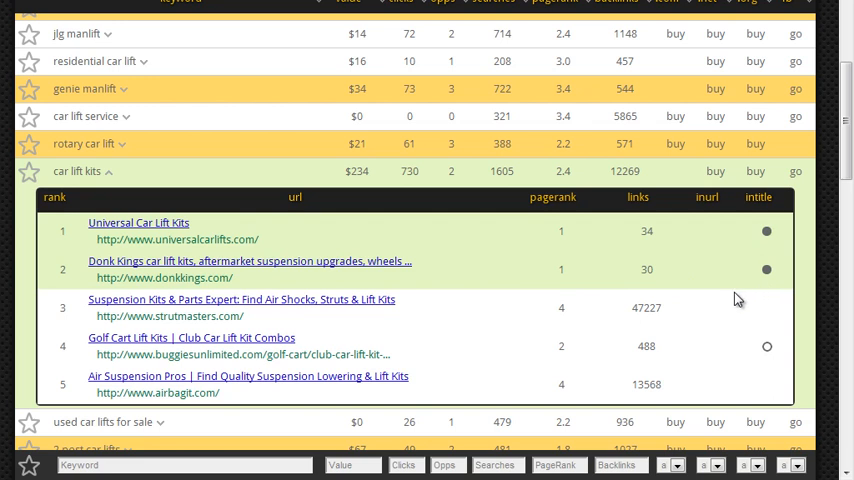
mouse_move(712, 302)
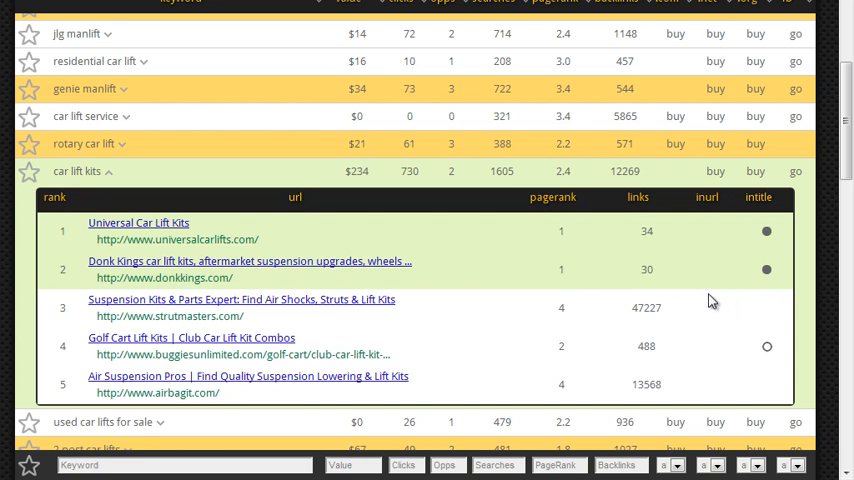
mouse_move(434, 308)
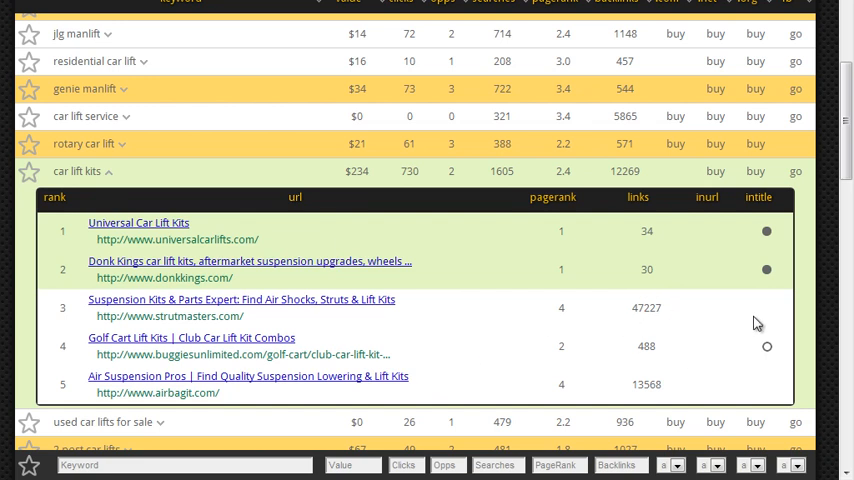
mouse_move(778, 360)
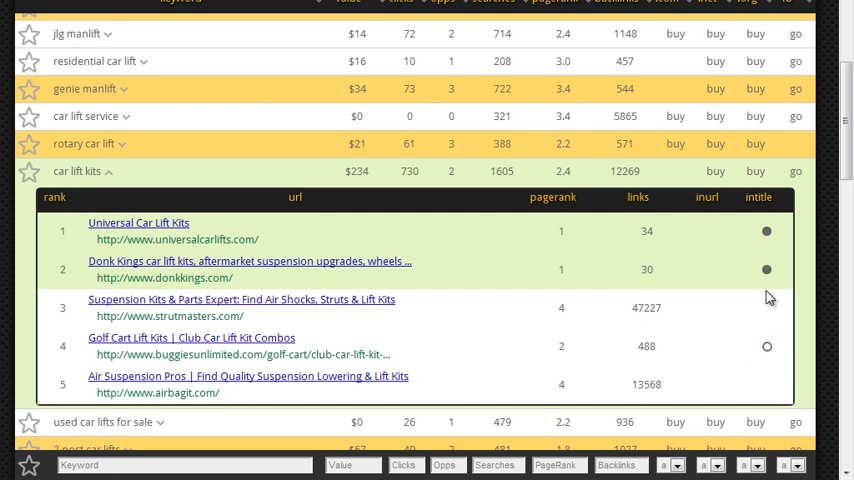
mouse_move(780, 358)
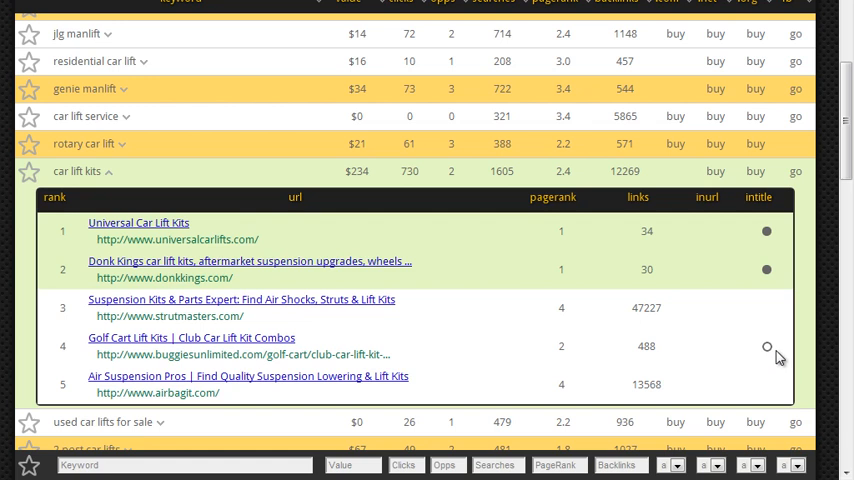
mouse_move(744, 358)
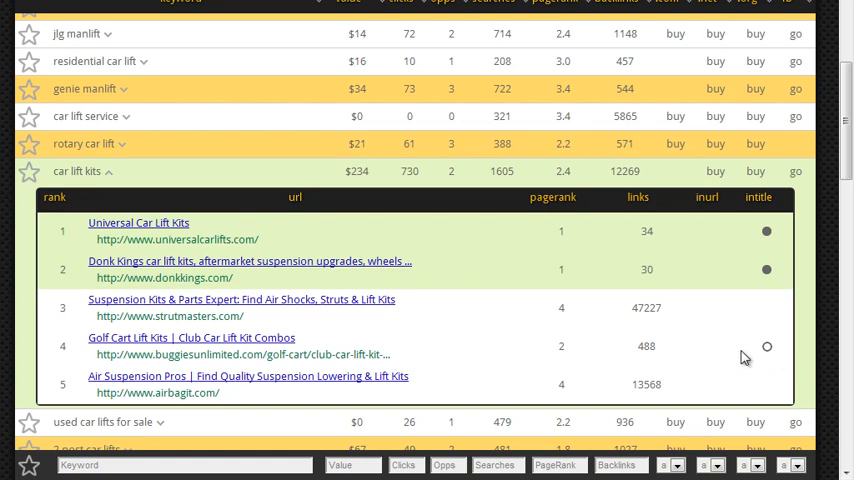
mouse_move(728, 358)
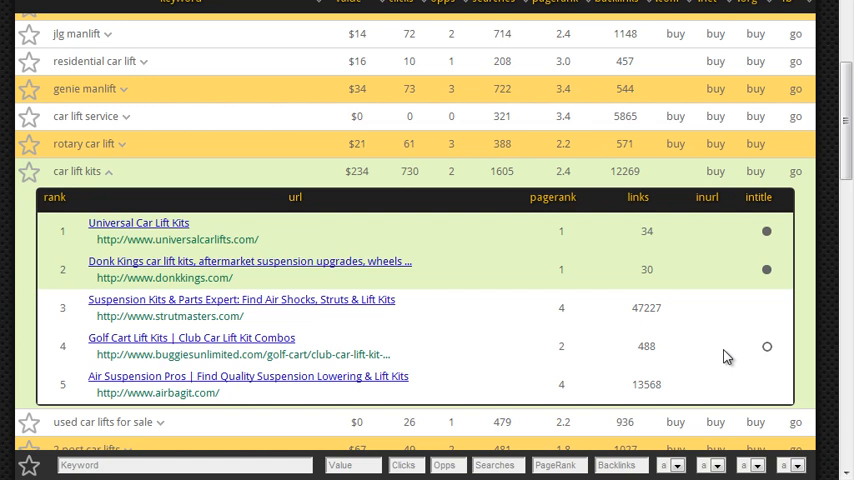
mouse_move(142, 226)
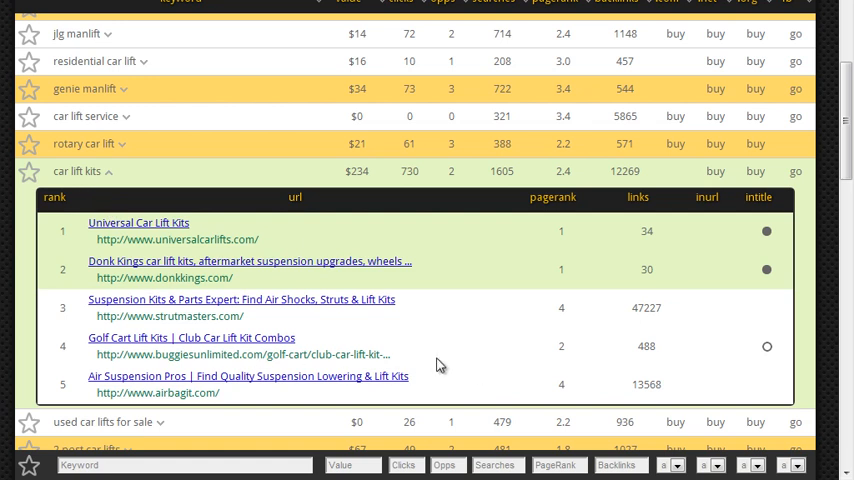
mouse_move(382, 356)
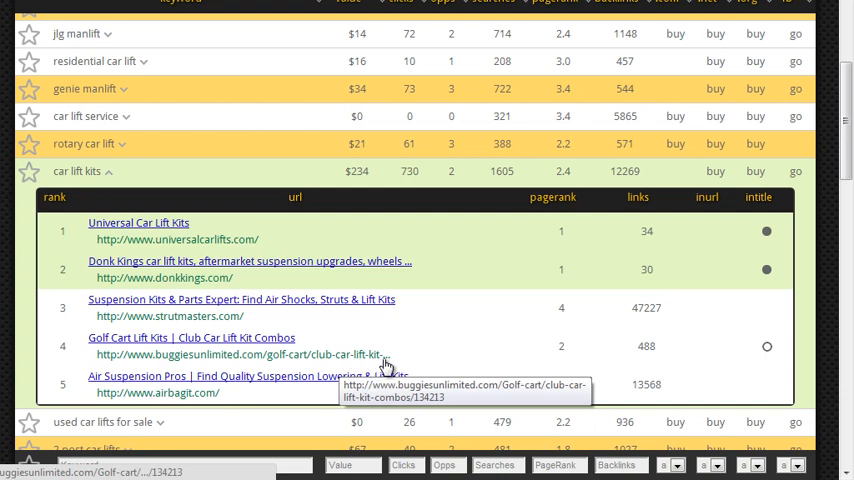
mouse_move(770, 280)
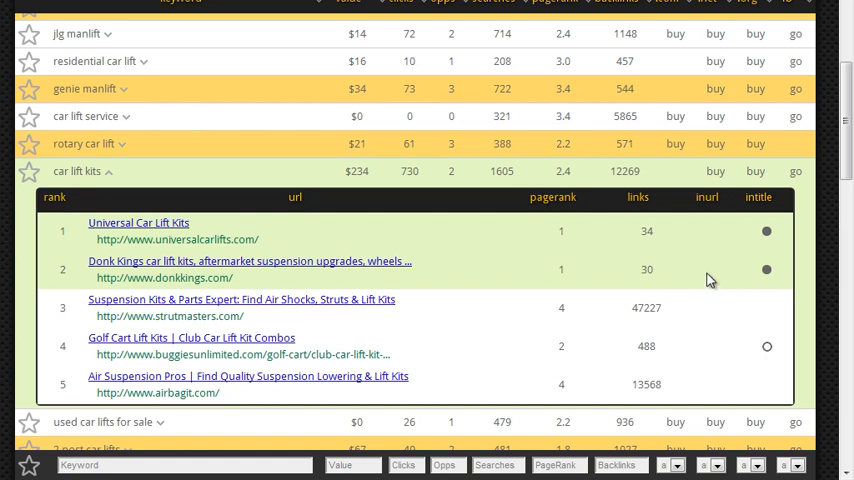
mouse_move(204, 250)
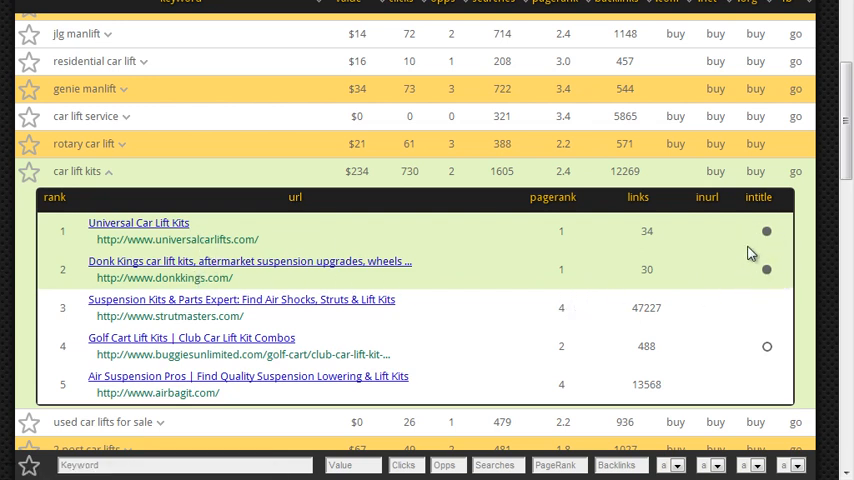
mouse_move(638, 244)
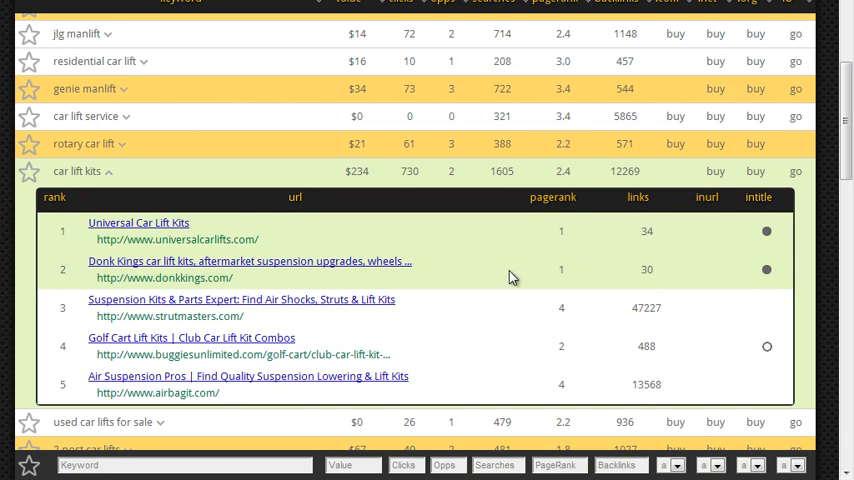
mouse_move(672, 302)
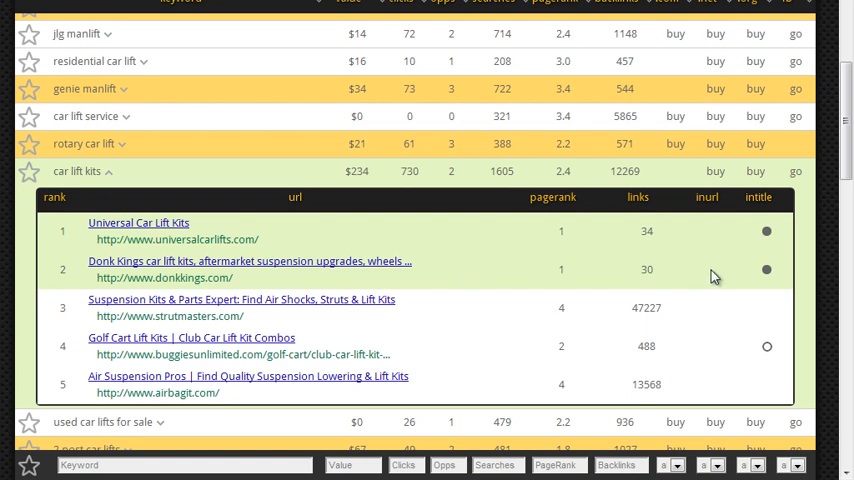
mouse_move(676, 244)
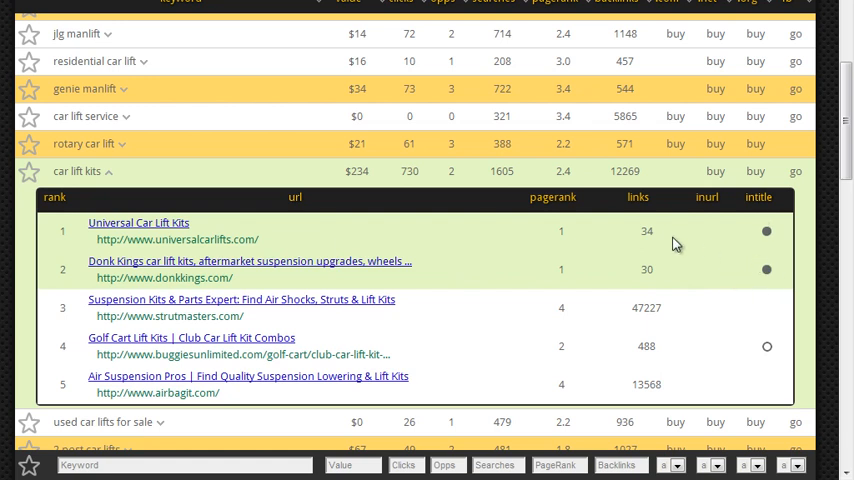
mouse_move(670, 250)
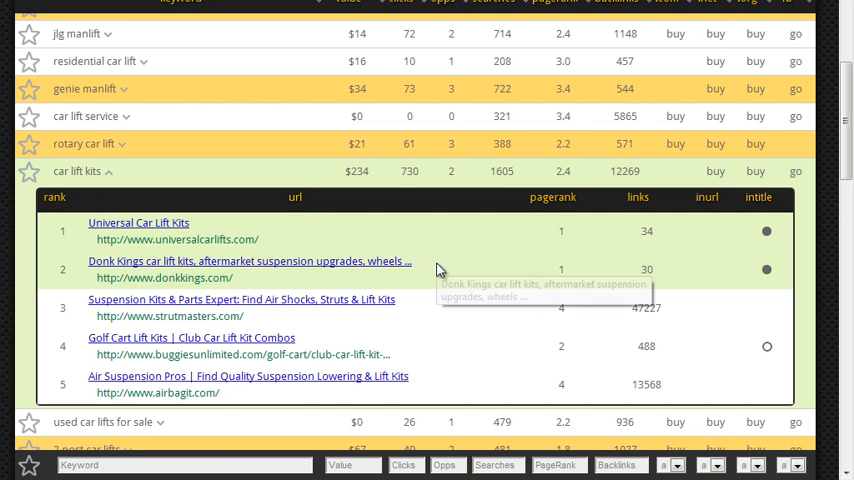
mouse_move(458, 280)
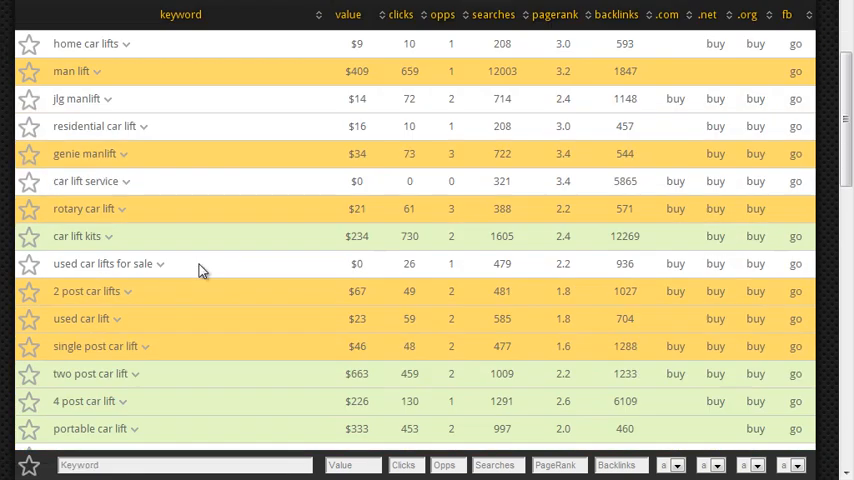
scroll(down, 3)
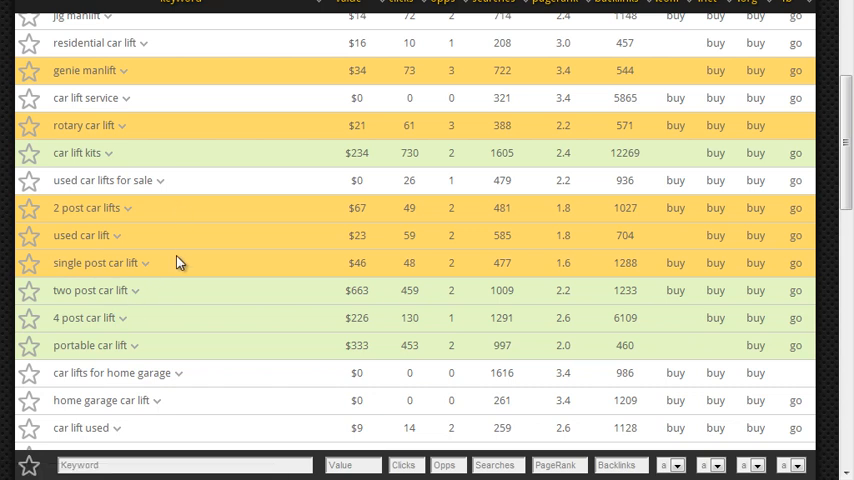
mouse_move(164, 340)
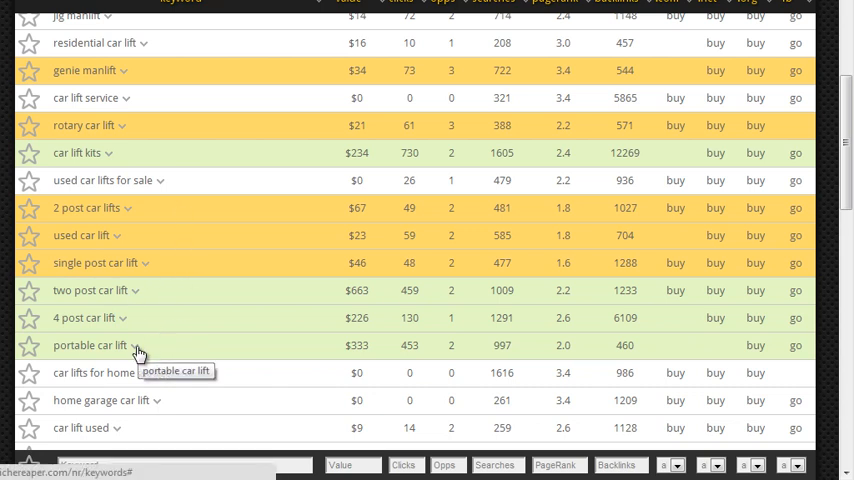
click(132, 344)
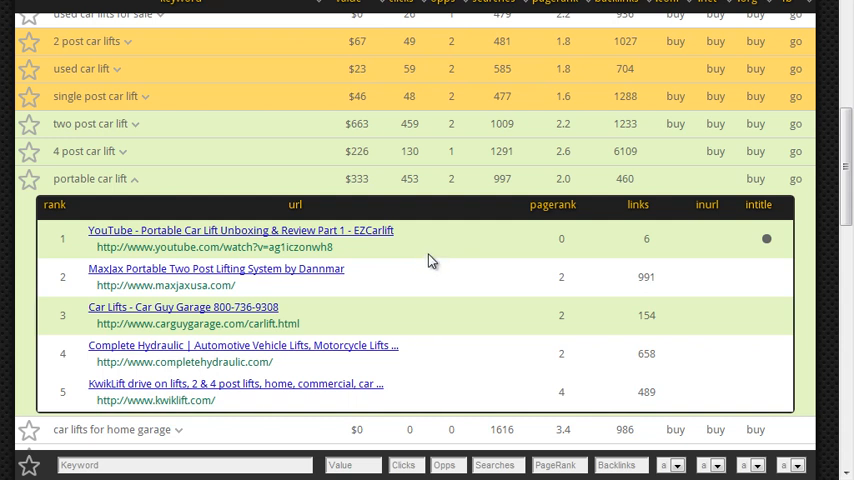
mouse_move(464, 282)
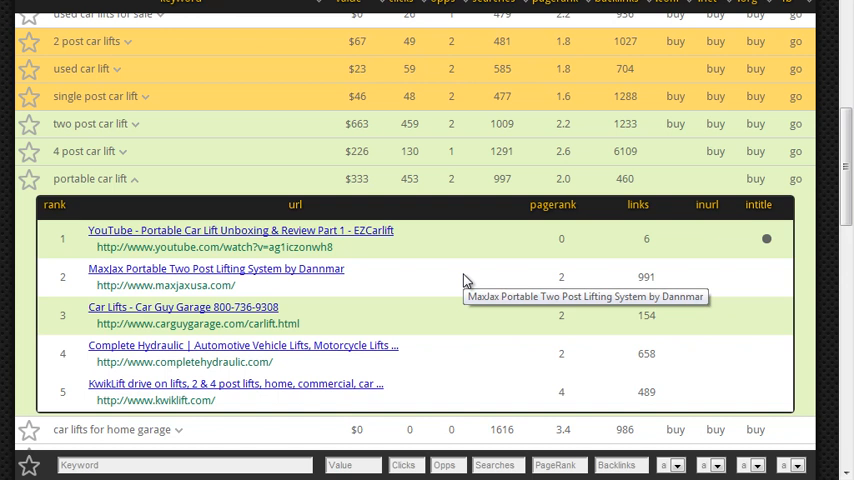
mouse_move(564, 260)
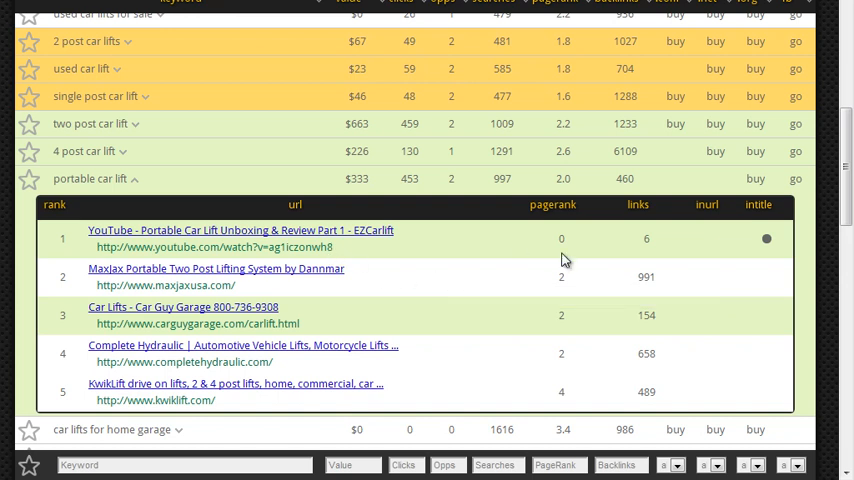
mouse_move(776, 252)
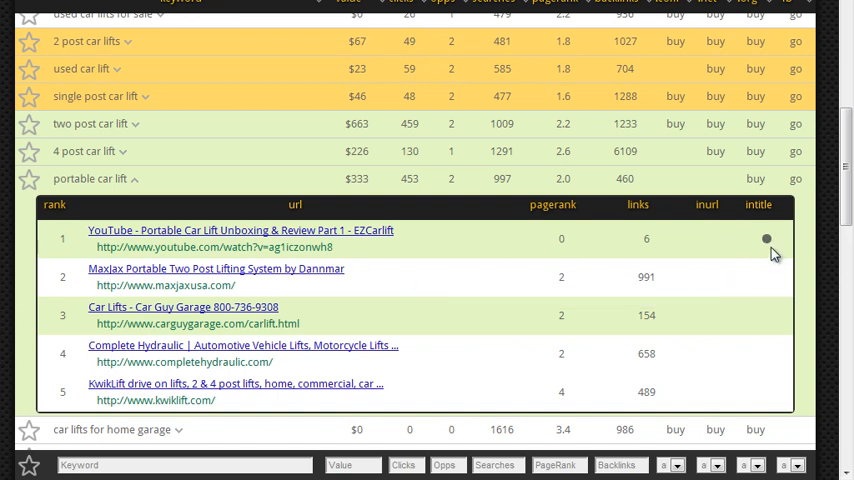
mouse_move(268, 250)
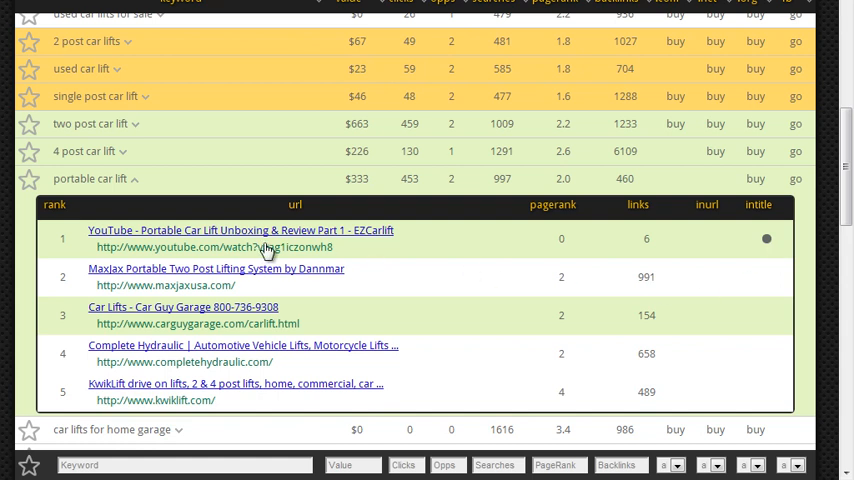
mouse_move(490, 318)
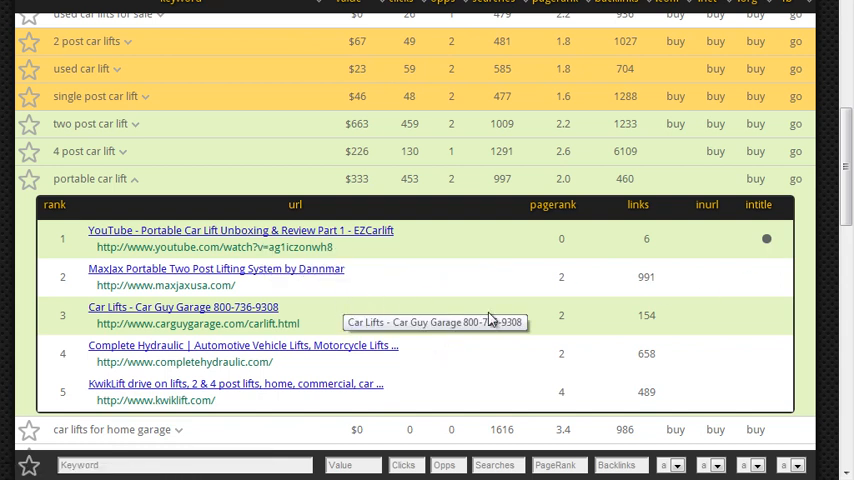
mouse_move(444, 258)
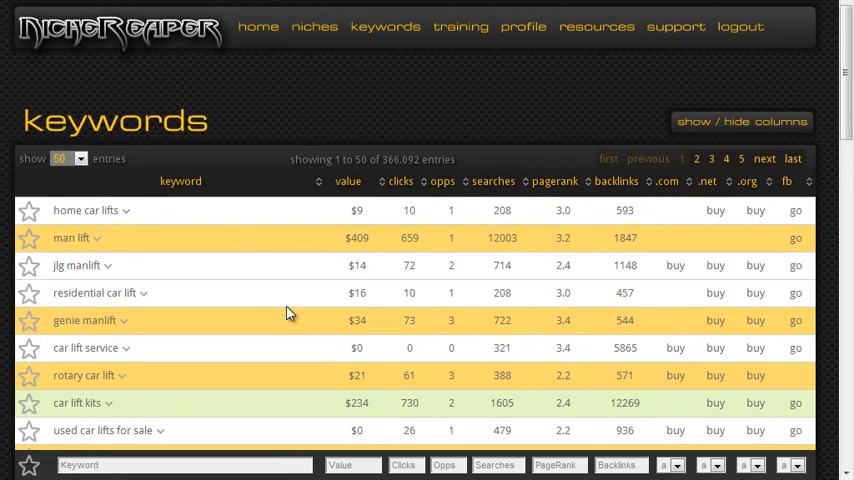
mouse_move(280, 312)
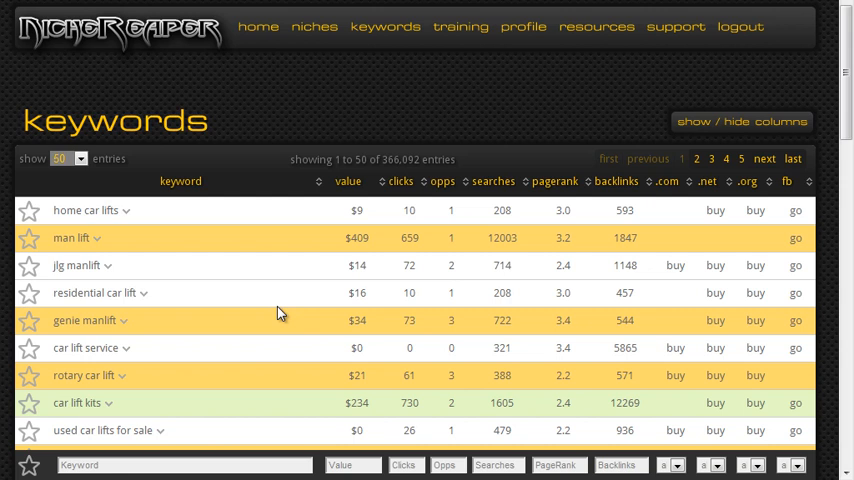
mouse_move(248, 308)
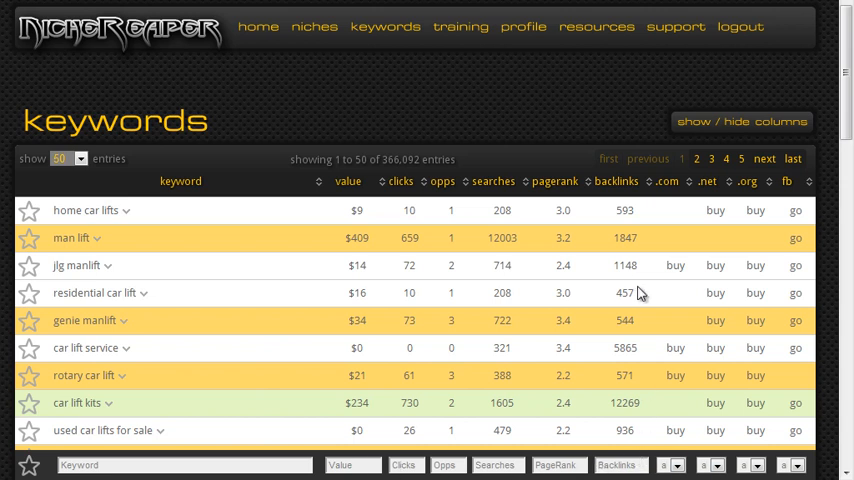
mouse_move(738, 348)
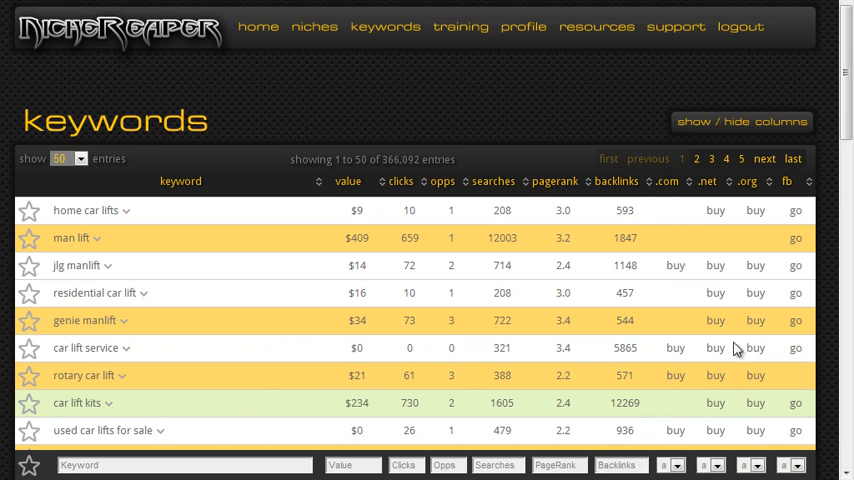
mouse_move(592, 410)
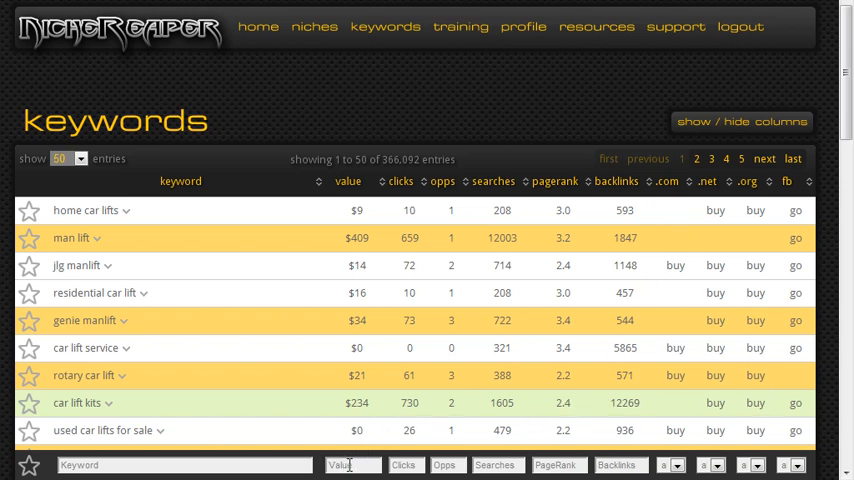
mouse_move(314, 298)
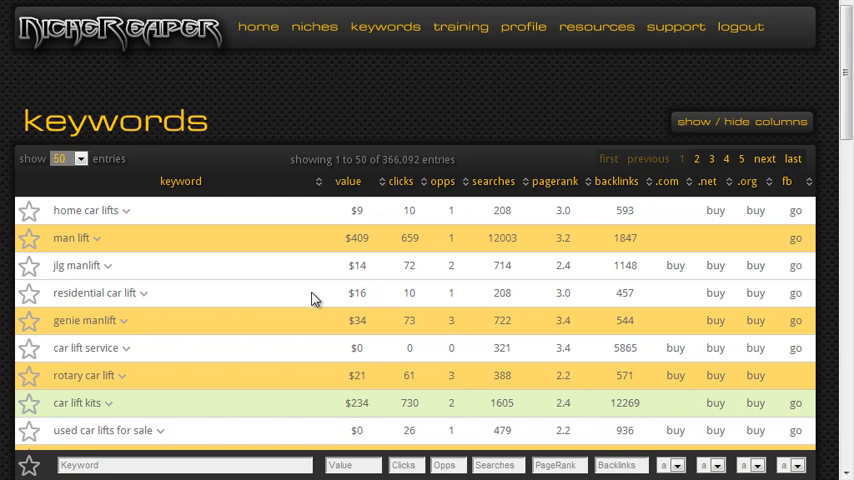
click(184, 464)
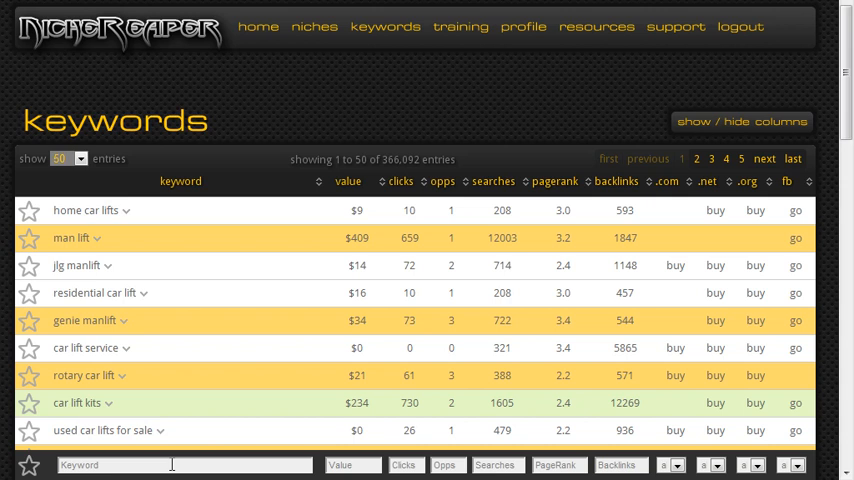
mouse_move(42, 448)
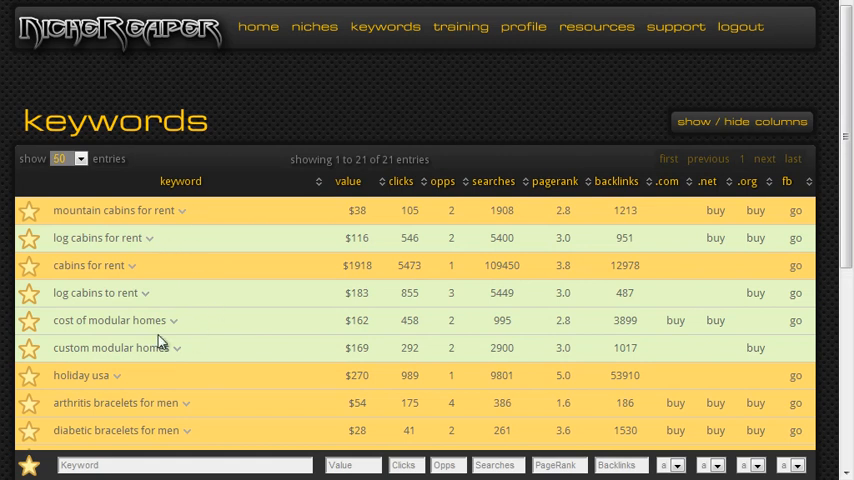
mouse_move(196, 296)
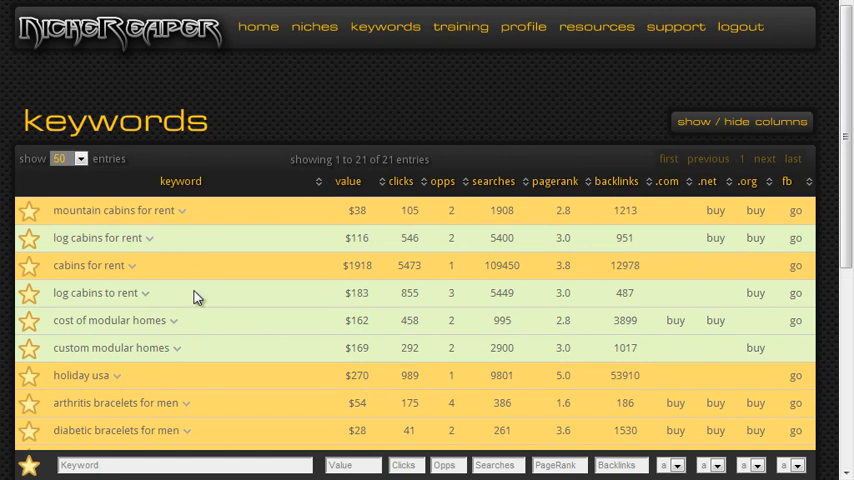
mouse_move(178, 294)
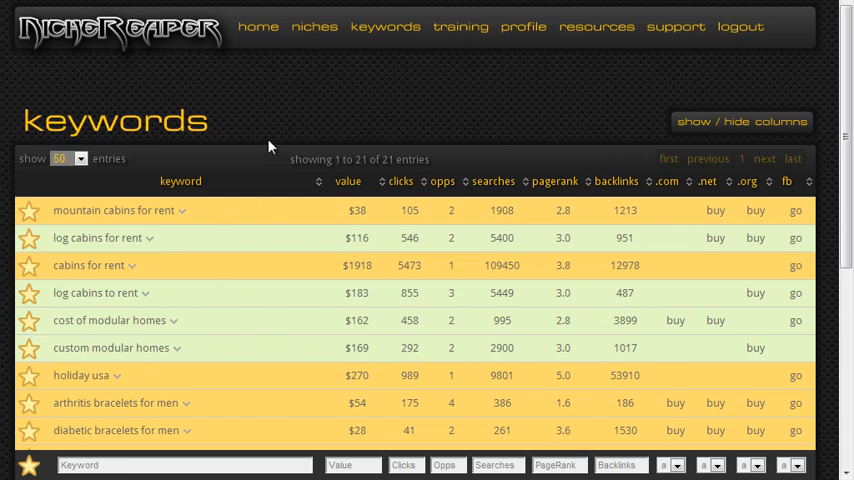
mouse_move(316, 52)
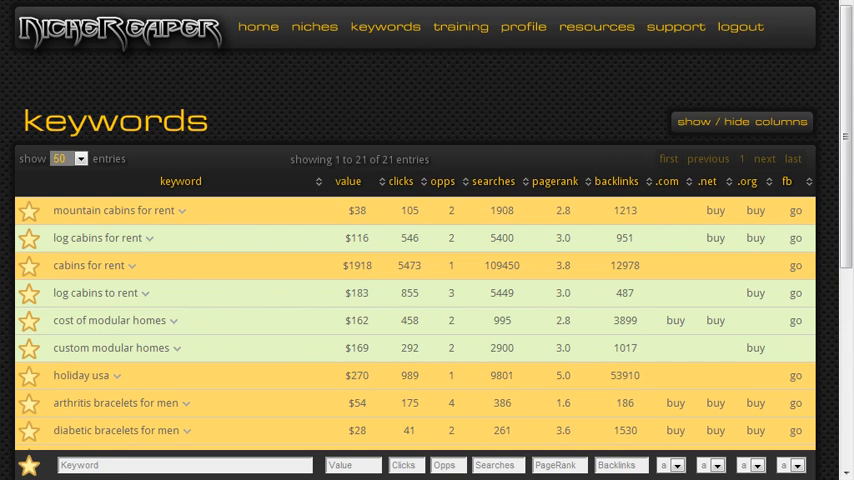
Switch to the niches table listing niches with keyword counts and values
click(314, 26)
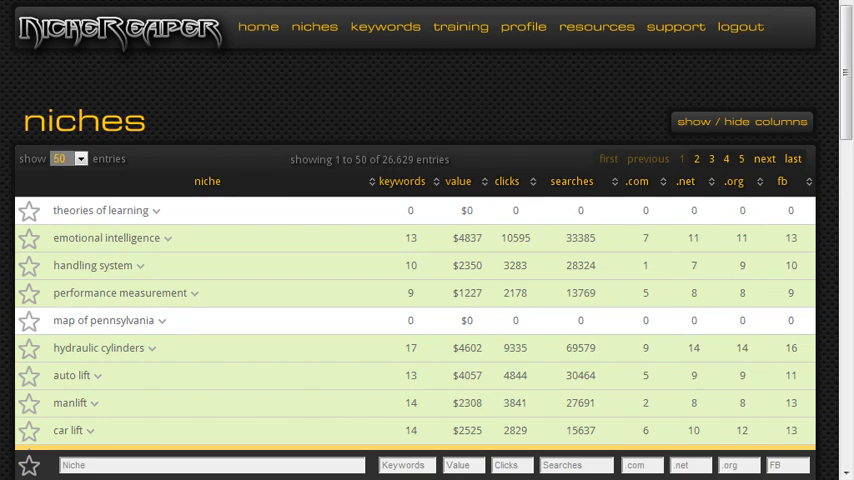
mouse_move(308, 50)
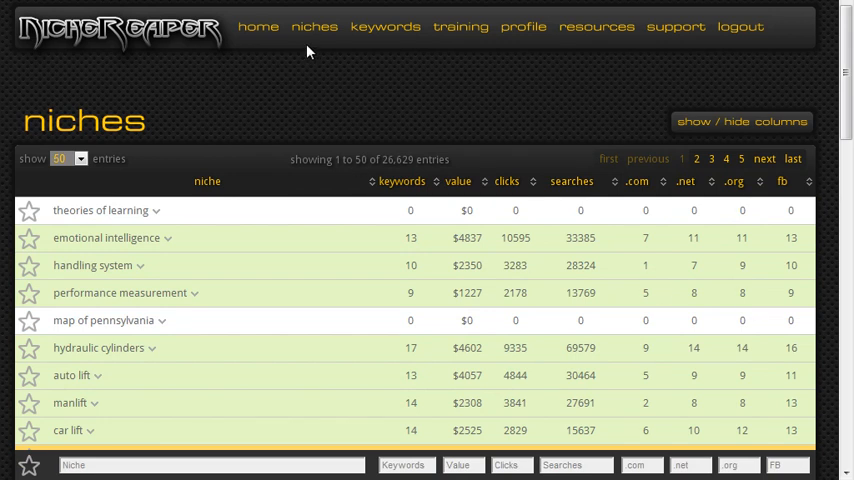
mouse_move(276, 64)
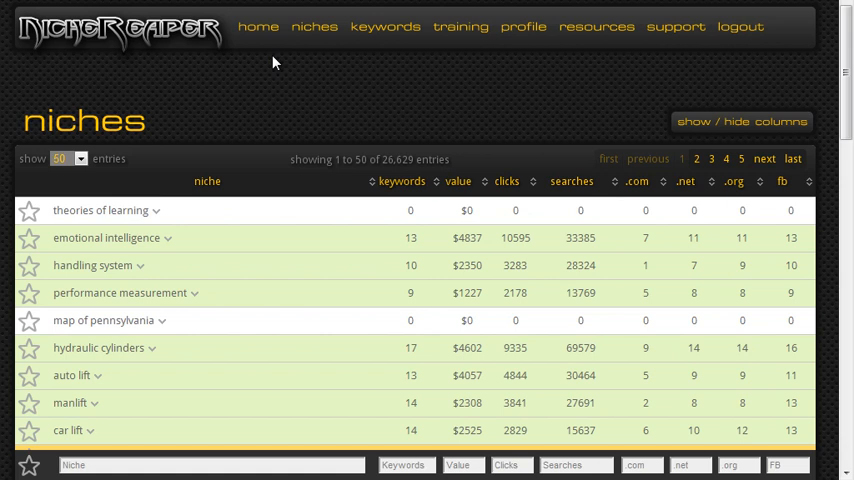
mouse_move(372, 140)
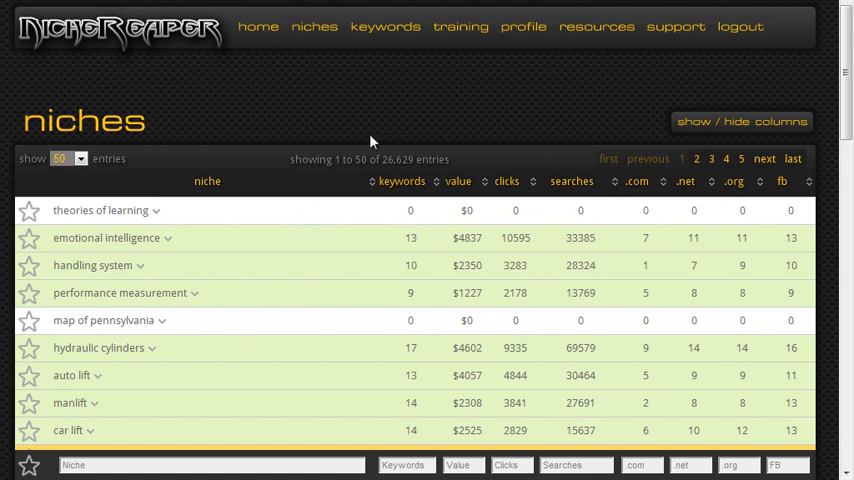
mouse_move(330, 116)
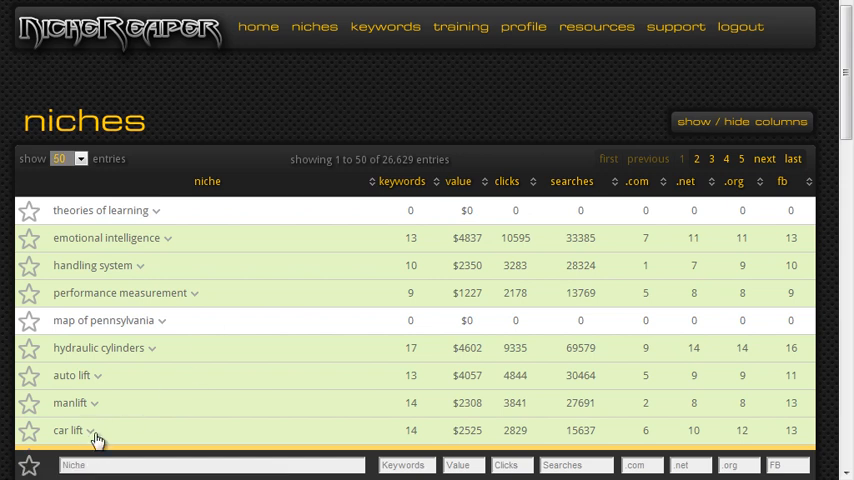
mouse_move(126, 412)
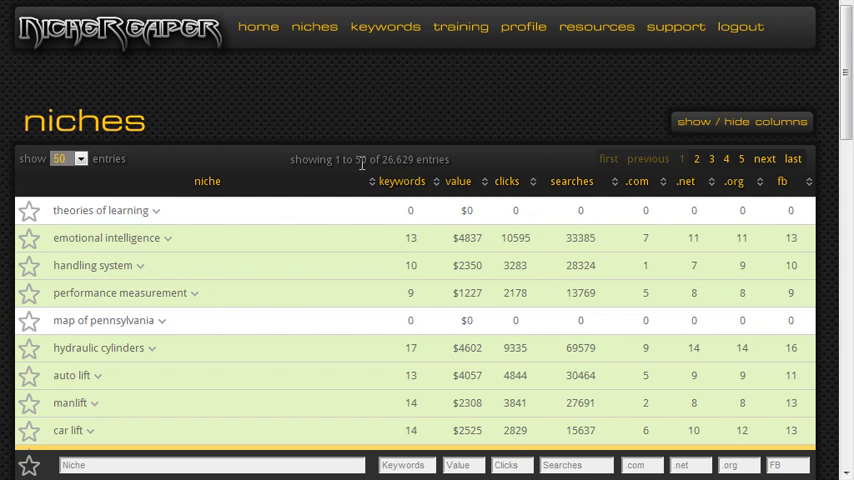
mouse_move(104, 216)
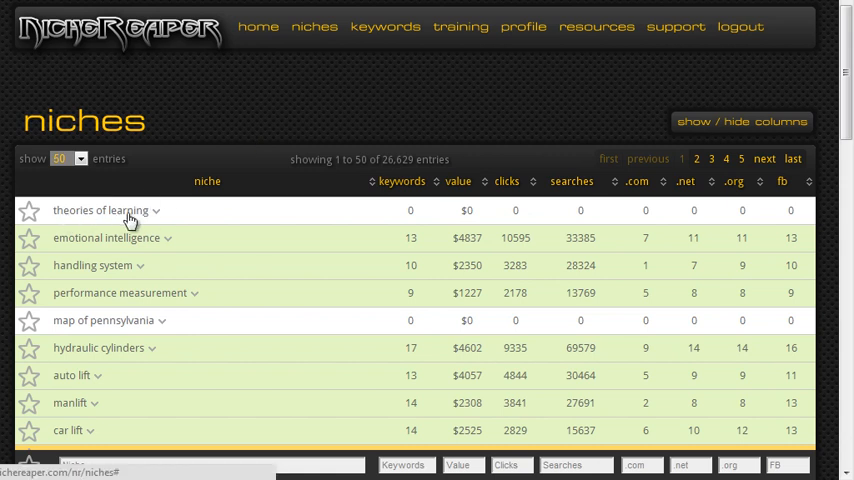
mouse_move(130, 248)
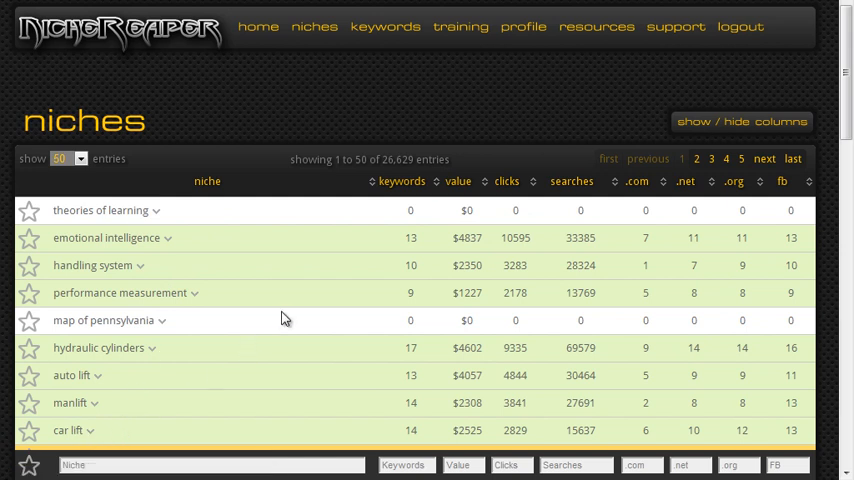
mouse_move(388, 216)
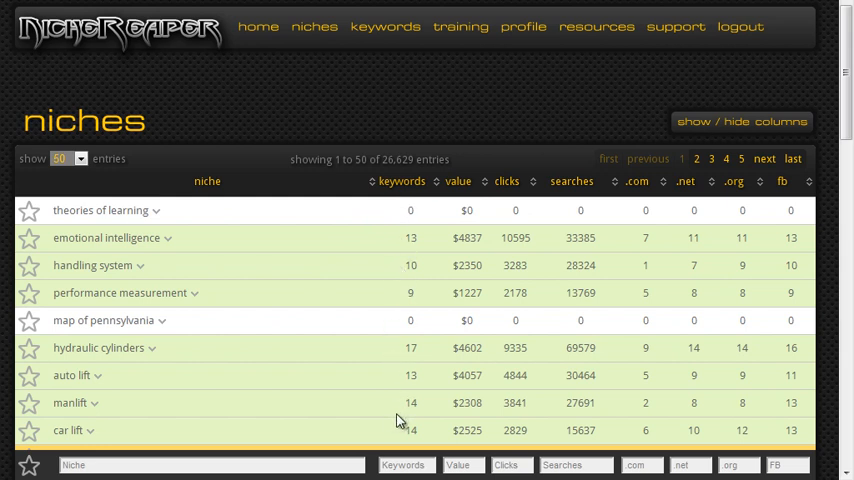
mouse_move(396, 404)
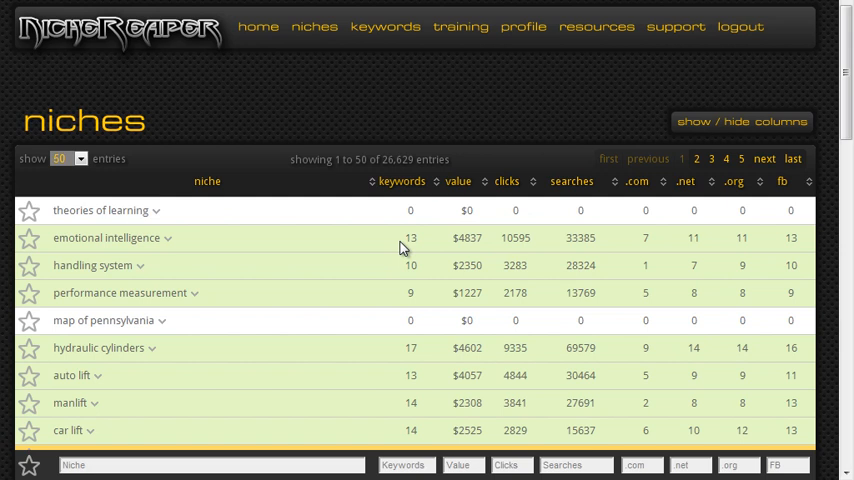
mouse_move(484, 250)
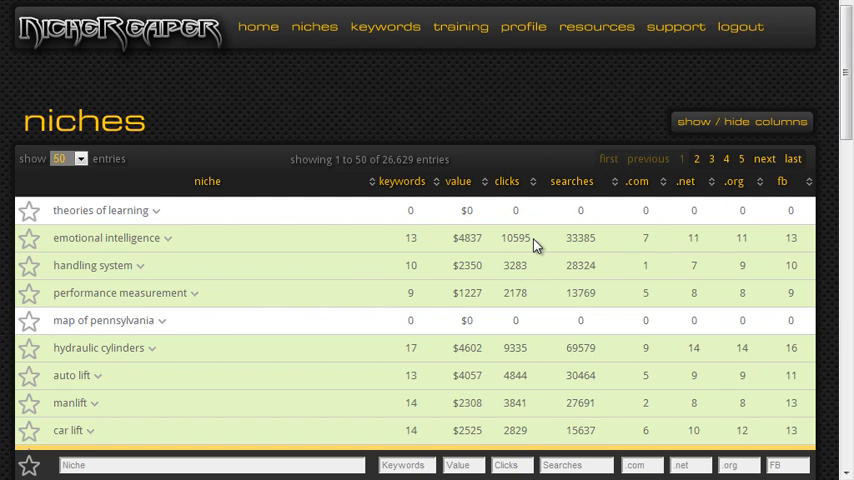
mouse_move(598, 244)
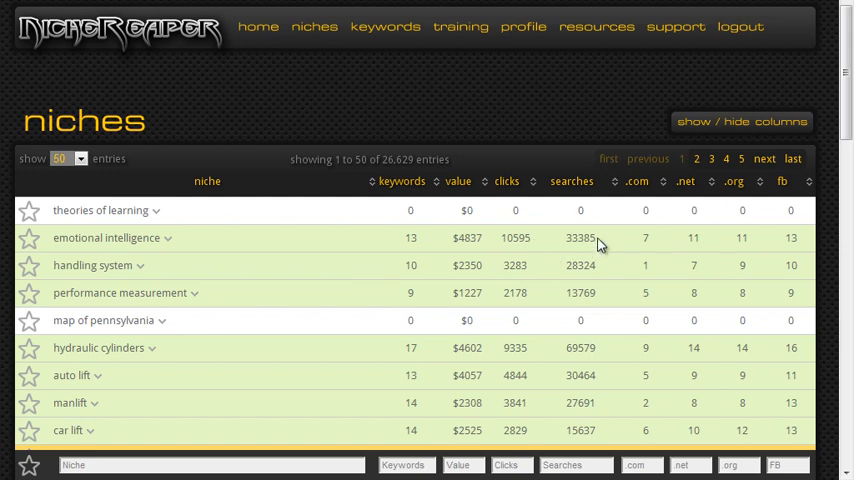
mouse_move(664, 250)
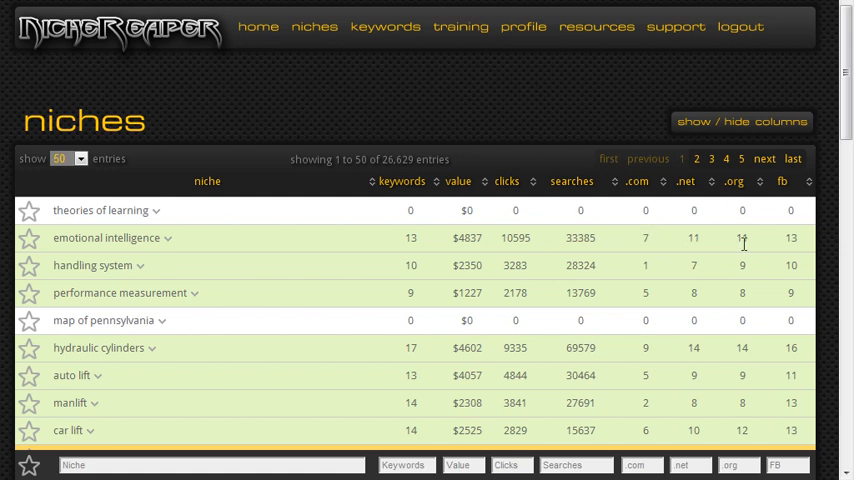
mouse_move(718, 256)
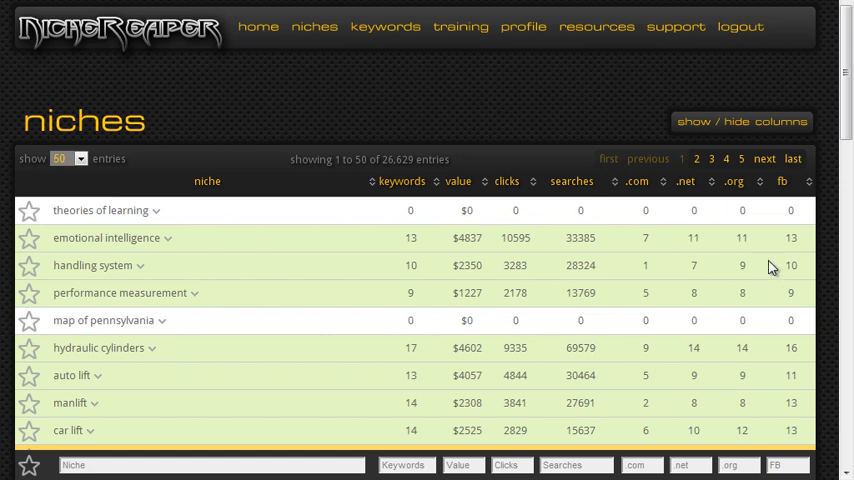
mouse_move(350, 228)
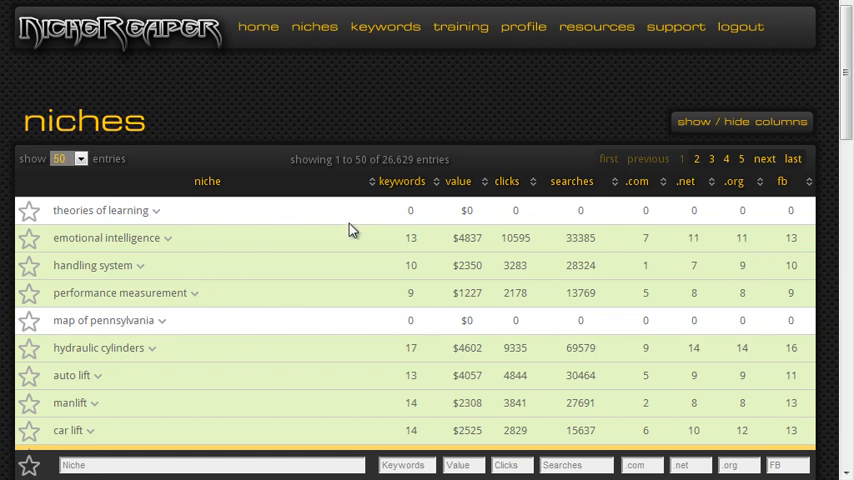
mouse_move(292, 308)
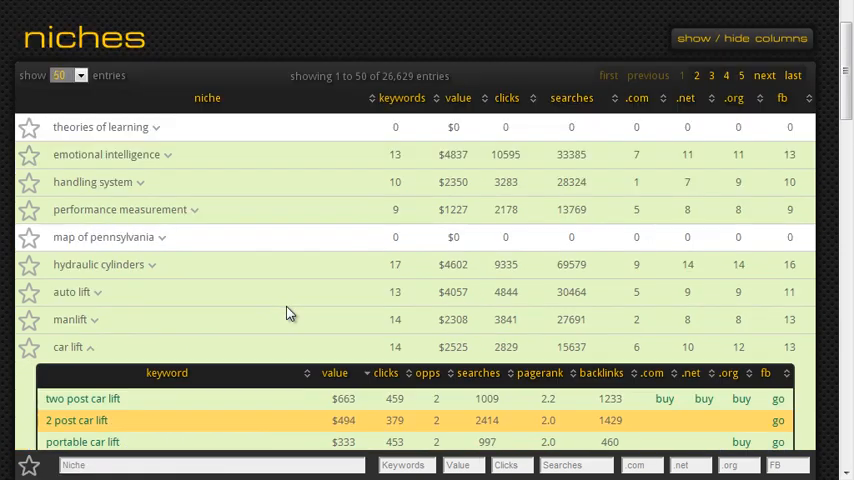
Scroll down the expanded car lift keyword list to review more keywords
scroll(down, 3)
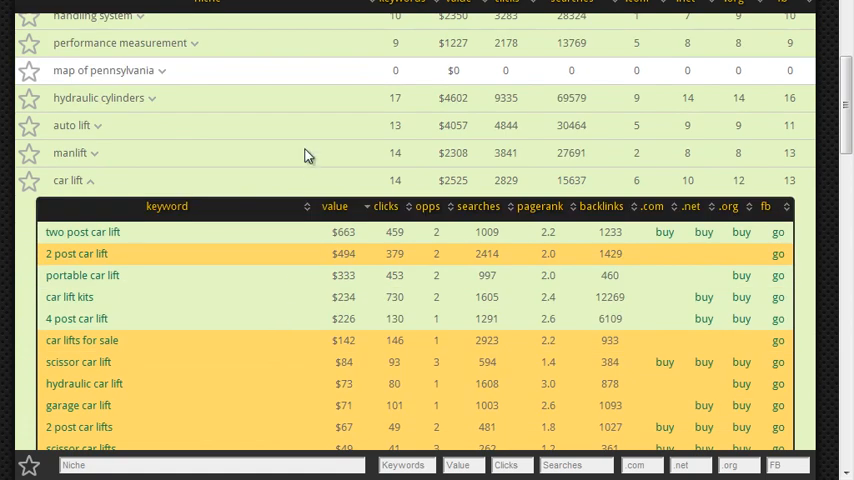
scroll(down, 3)
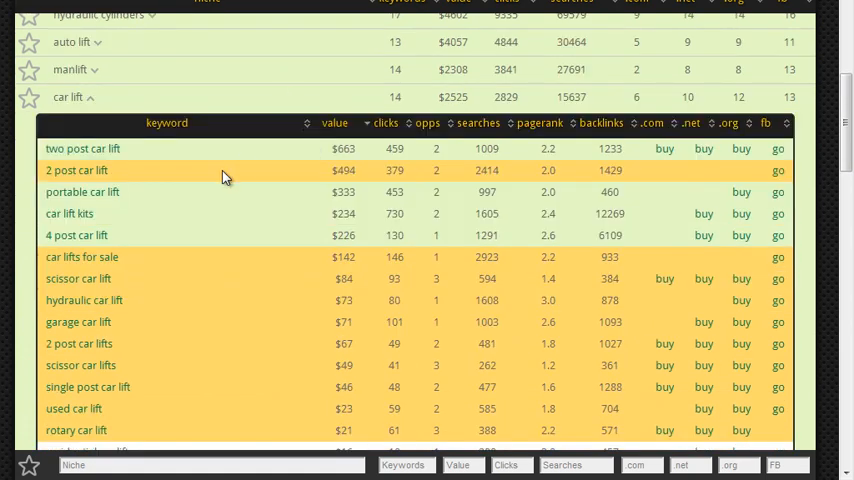
mouse_move(260, 302)
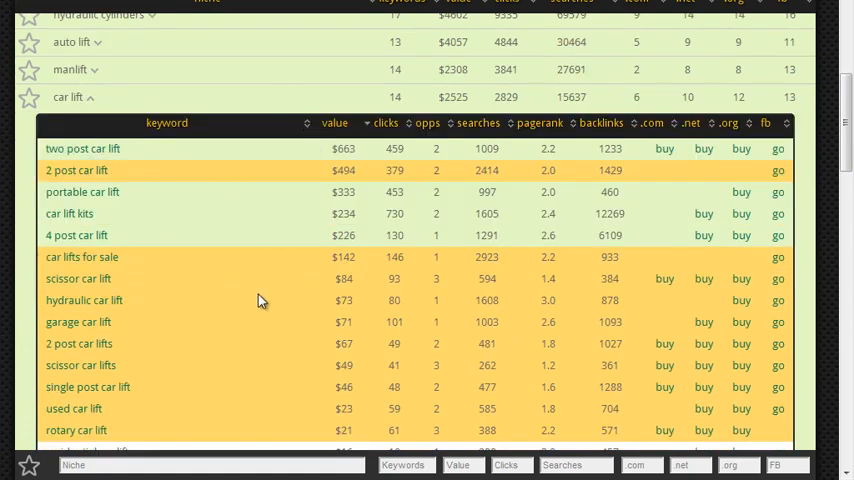
mouse_move(220, 196)
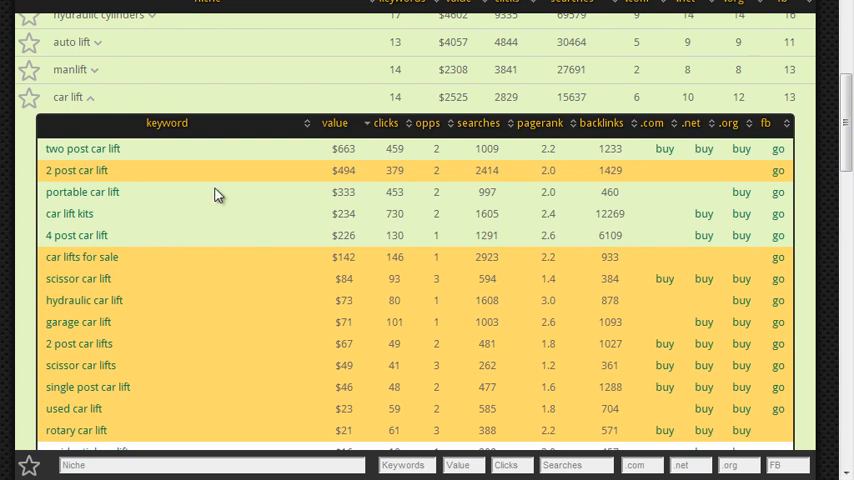
mouse_move(68, 212)
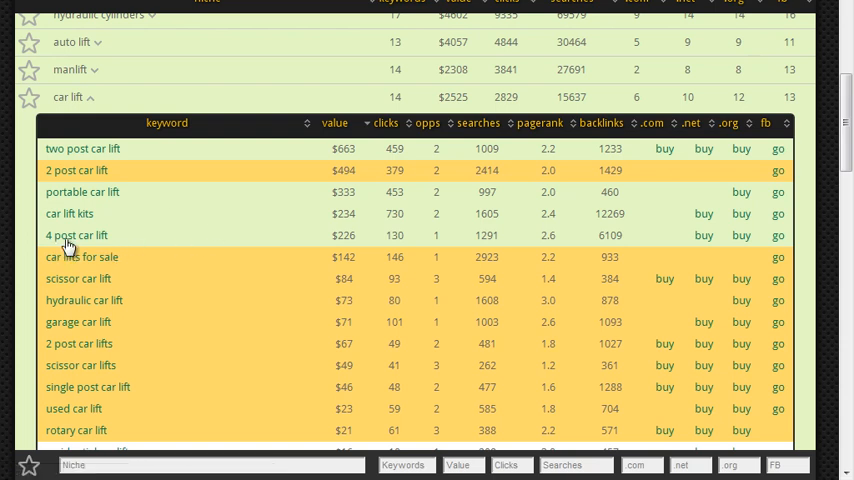
mouse_move(276, 164)
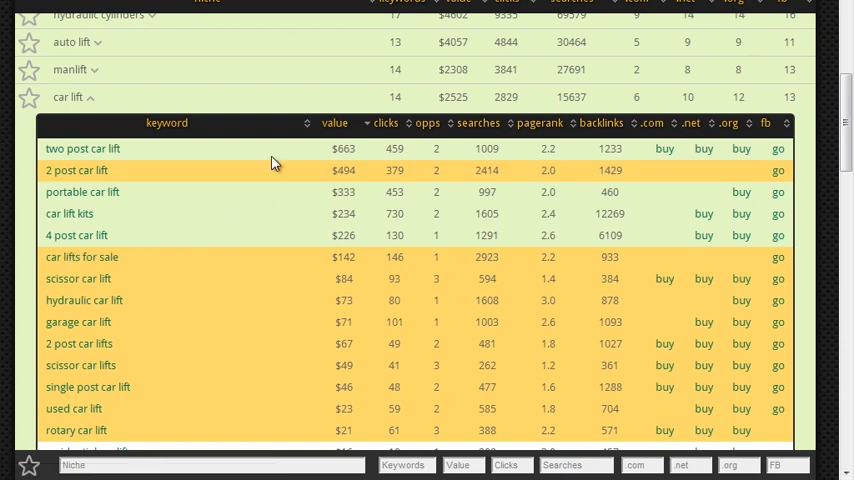
mouse_move(156, 208)
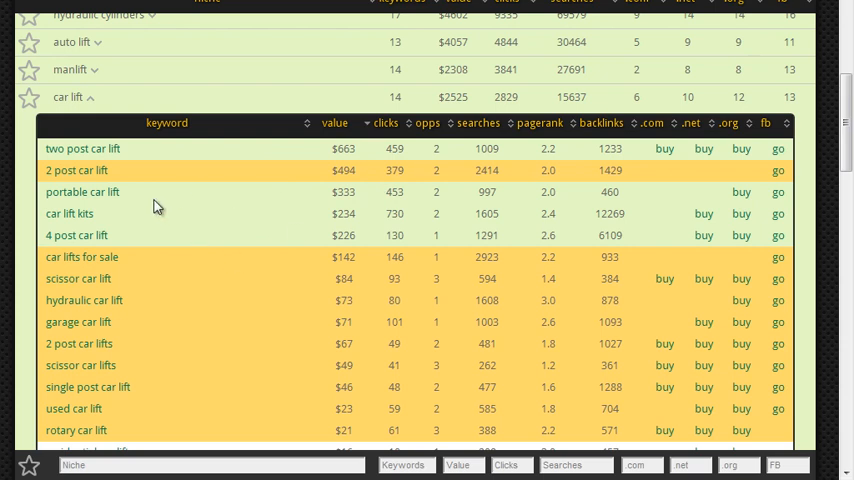
mouse_move(148, 156)
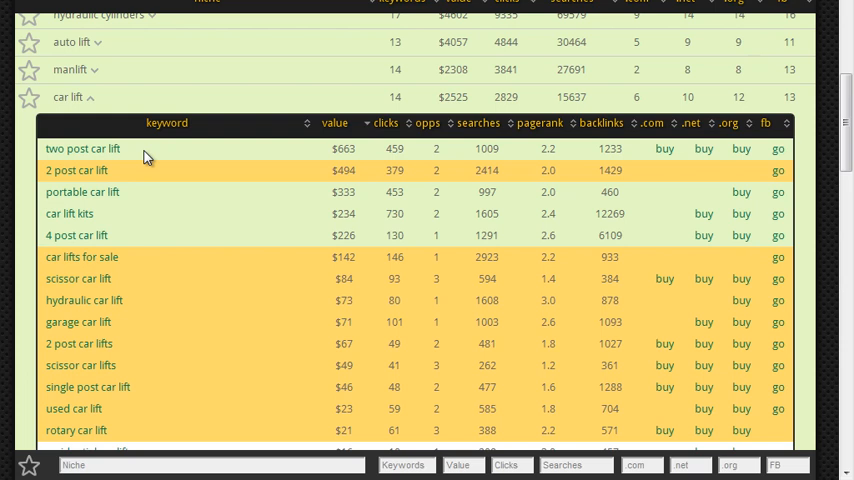
mouse_move(262, 152)
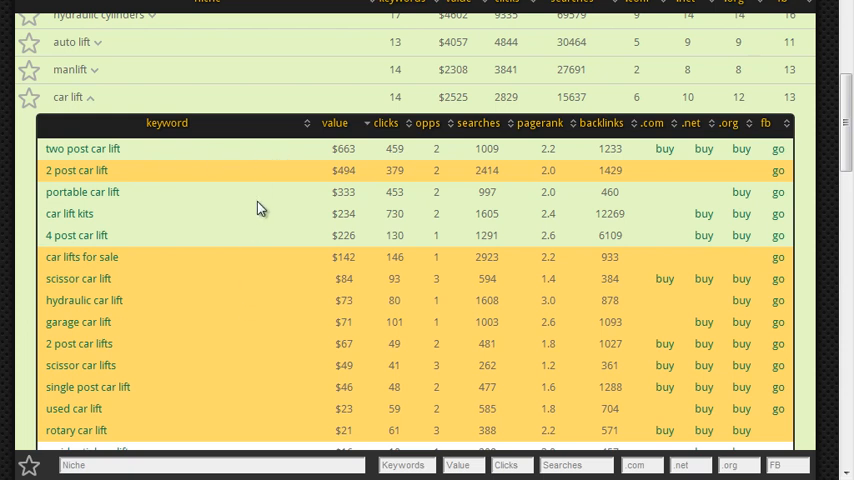
mouse_move(664, 186)
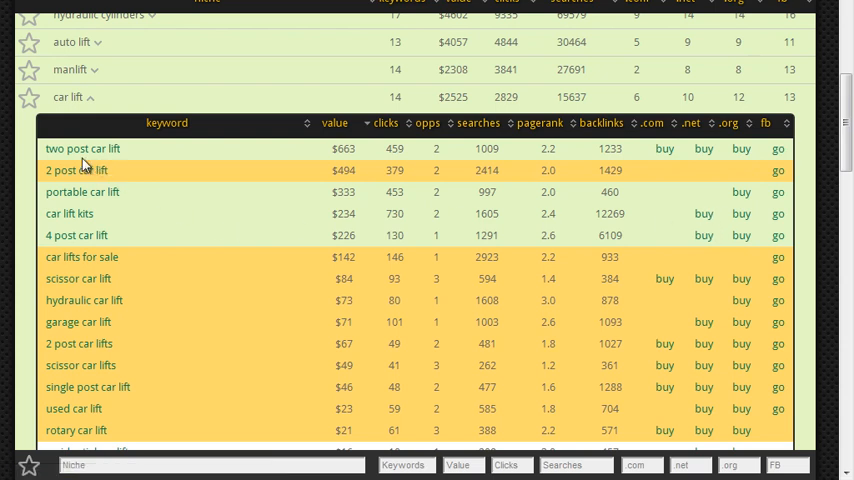
mouse_move(664, 148)
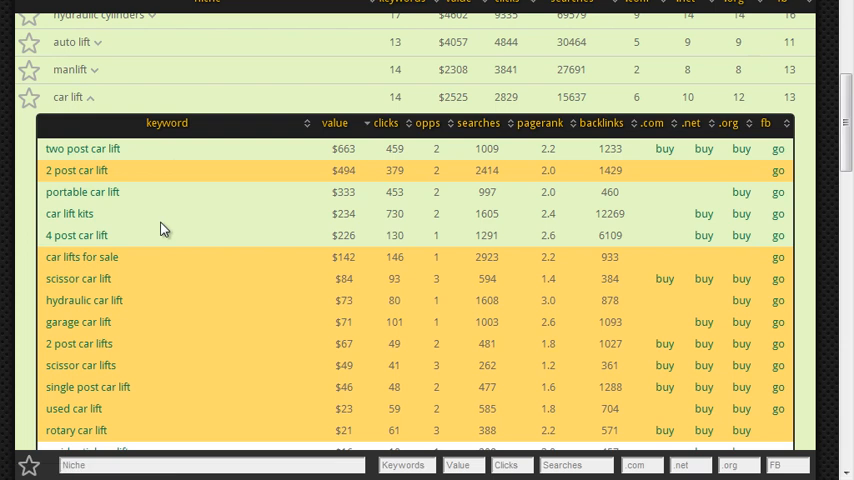
mouse_move(82, 192)
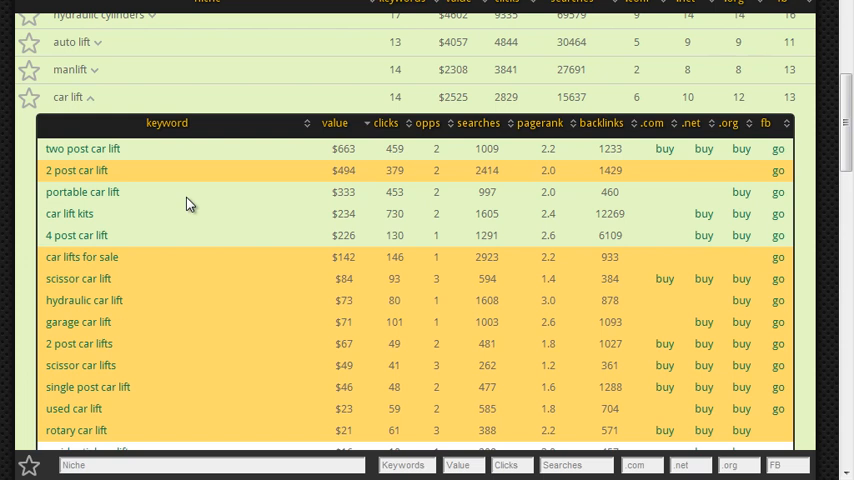
mouse_move(194, 208)
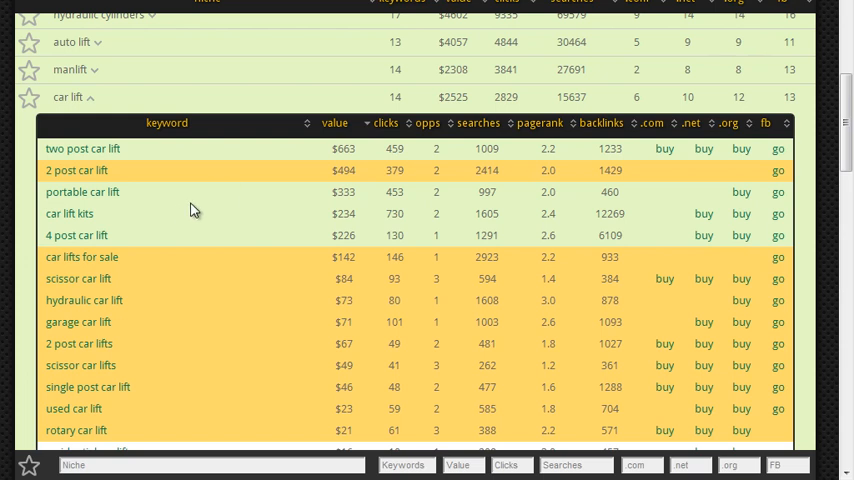
mouse_move(250, 204)
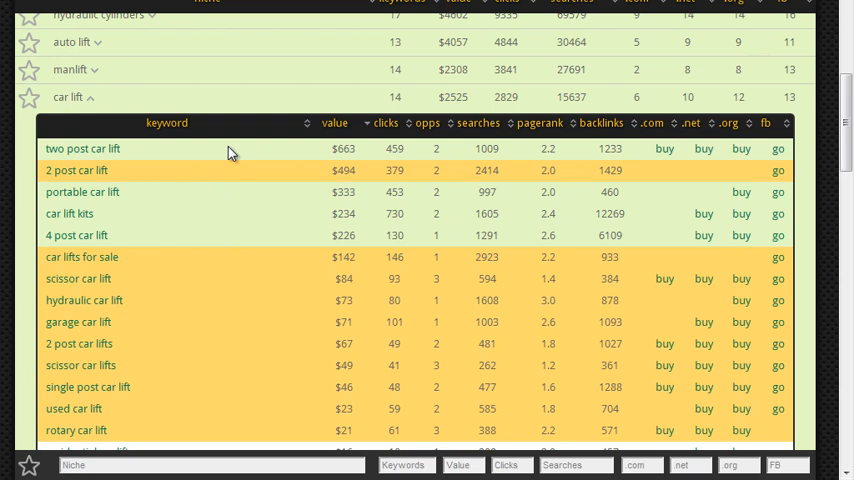
mouse_move(140, 178)
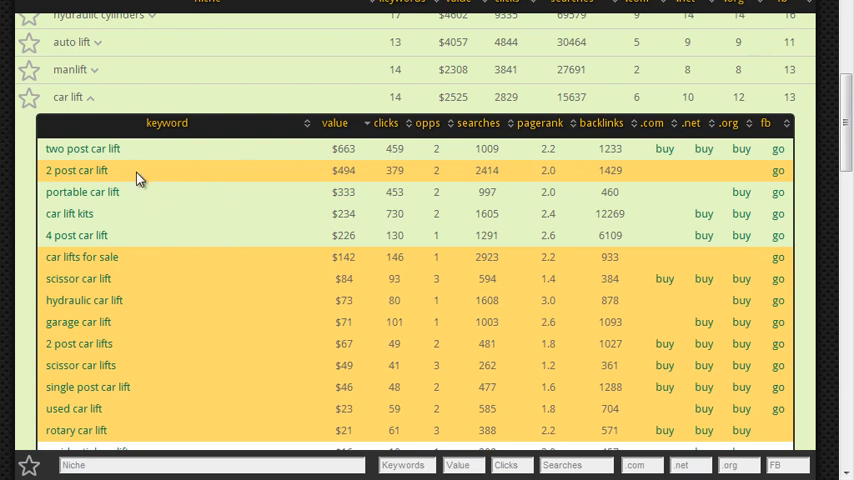
mouse_move(196, 298)
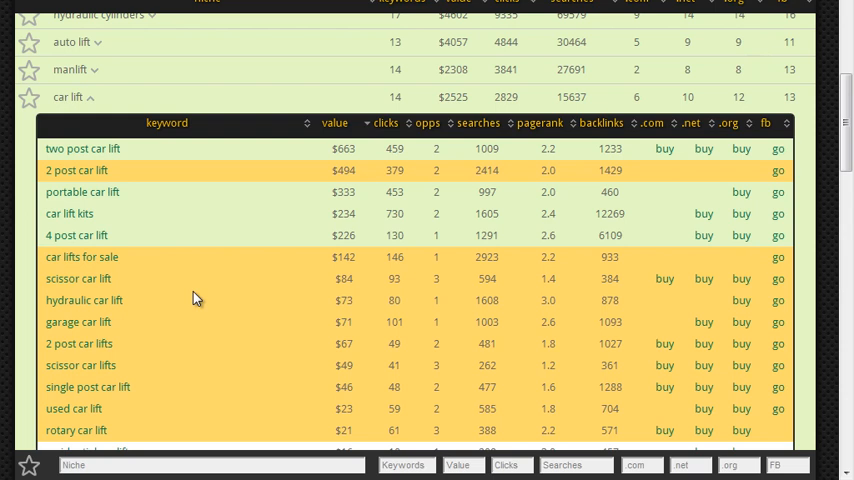
mouse_move(192, 210)
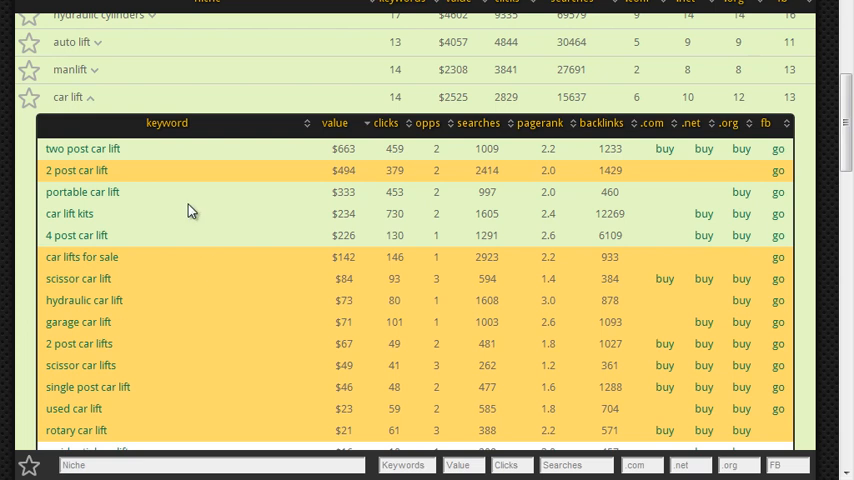
mouse_move(206, 170)
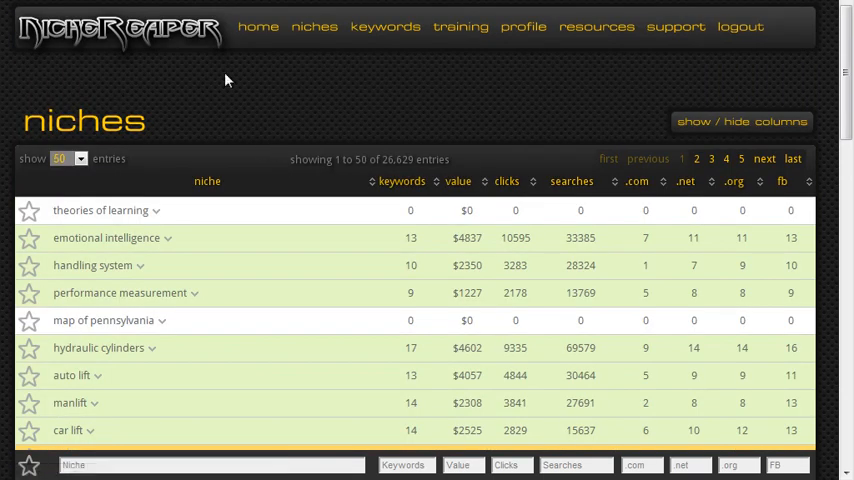
scroll(down, 3)
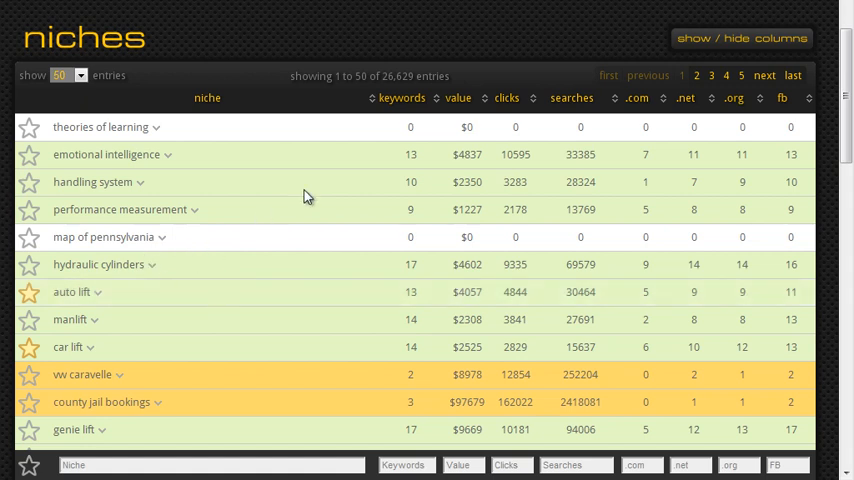
mouse_move(258, 256)
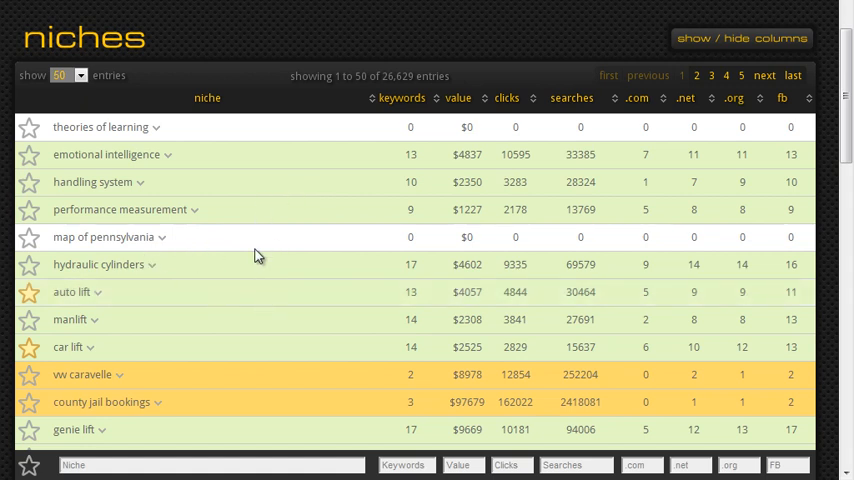
scroll(up, 3)
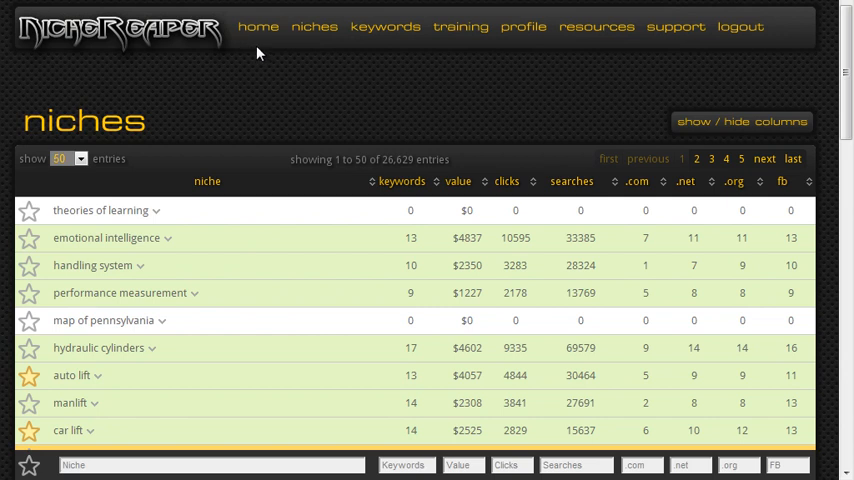
mouse_move(330, 56)
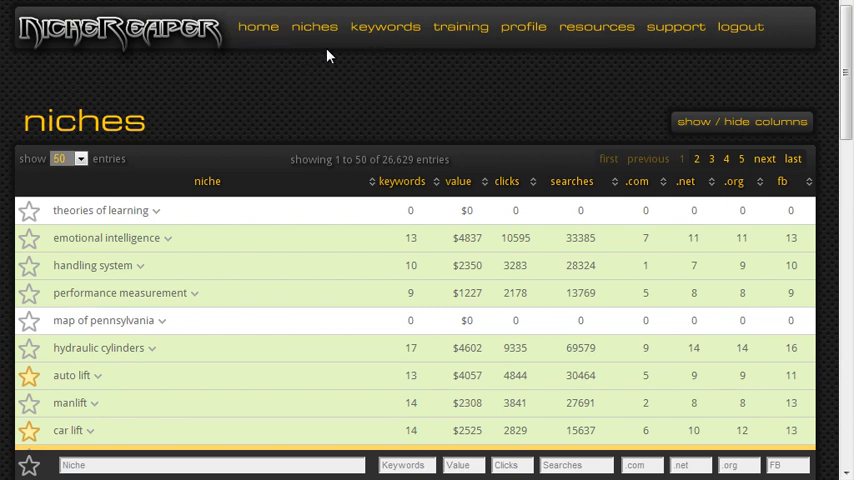
mouse_move(452, 68)
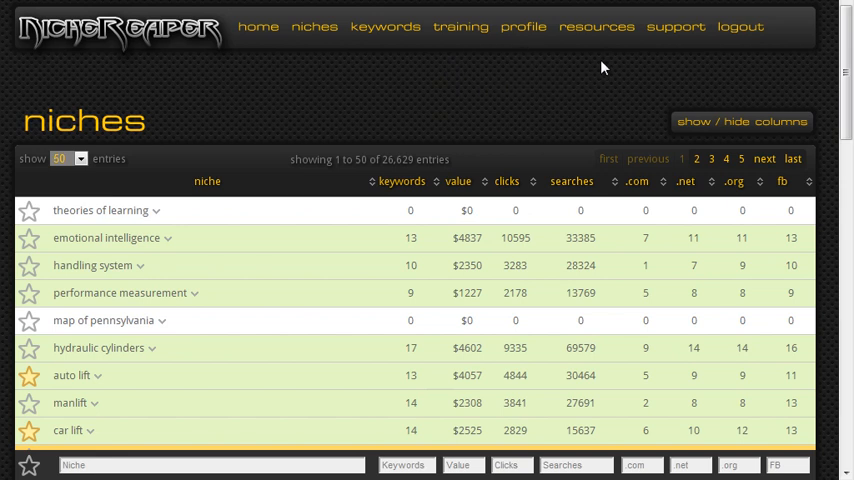
mouse_move(676, 60)
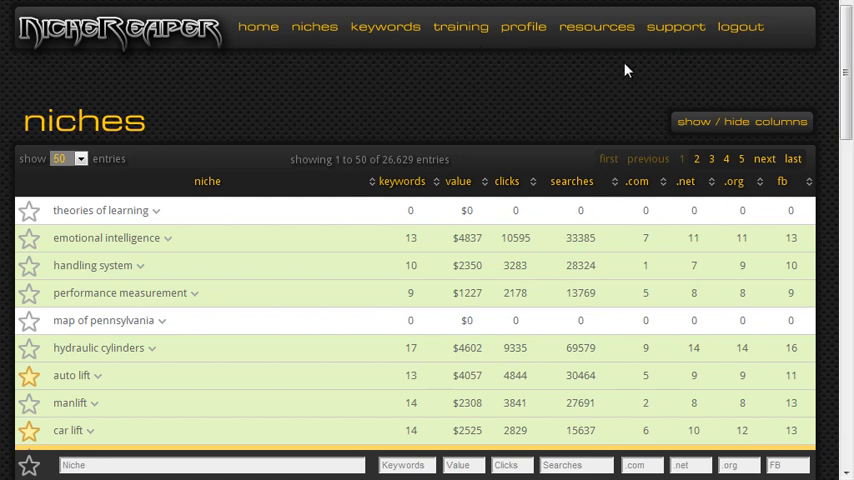
mouse_move(504, 76)
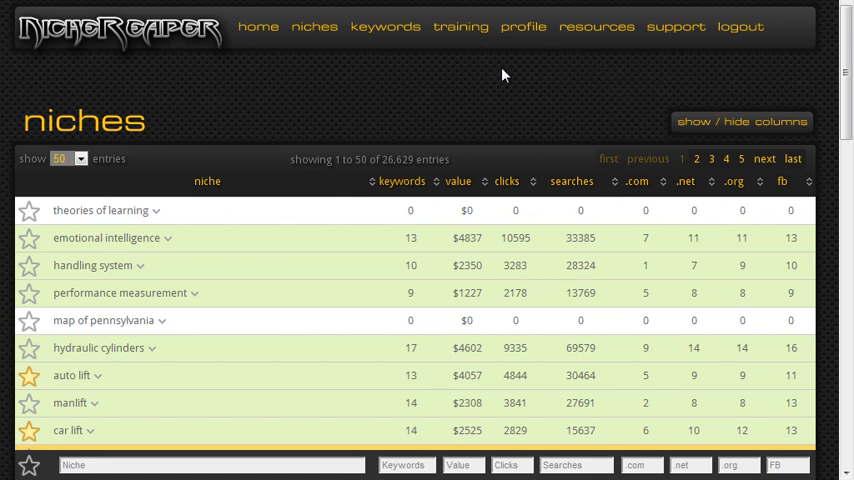
mouse_move(472, 78)
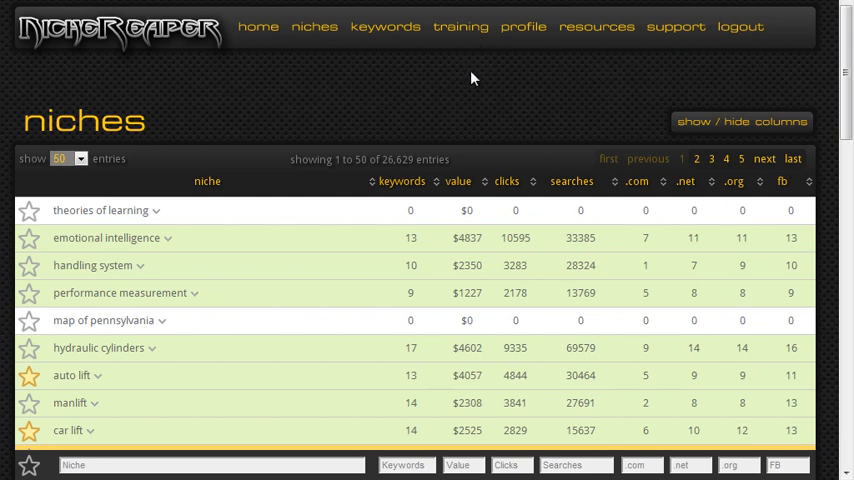